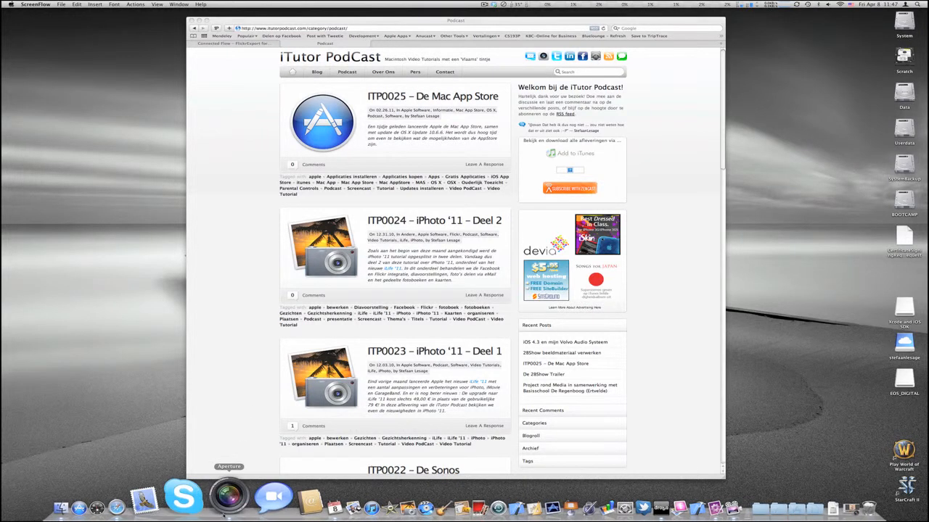
# Show the Keywords HUD from the Window menu (Shift+H) listing all keyword groups.
pyautogui.click(229, 496)
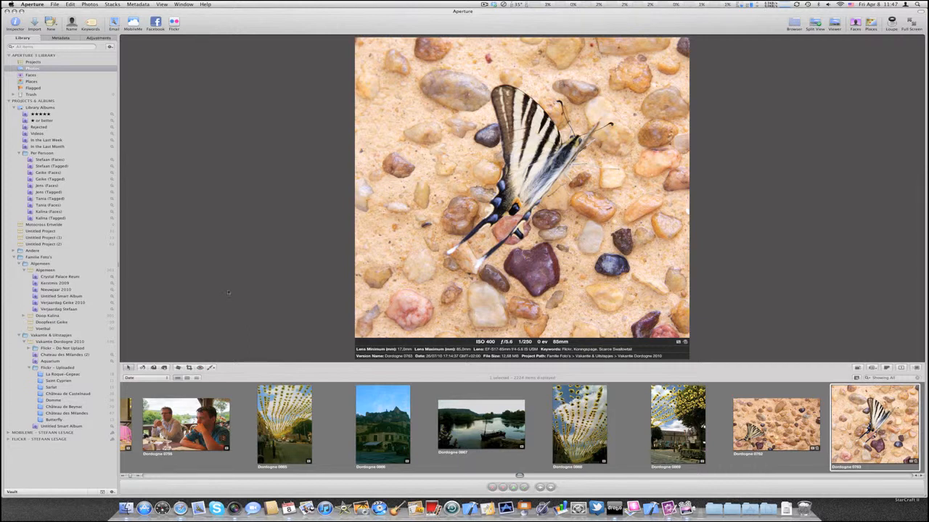
pyautogui.click(183, 4)
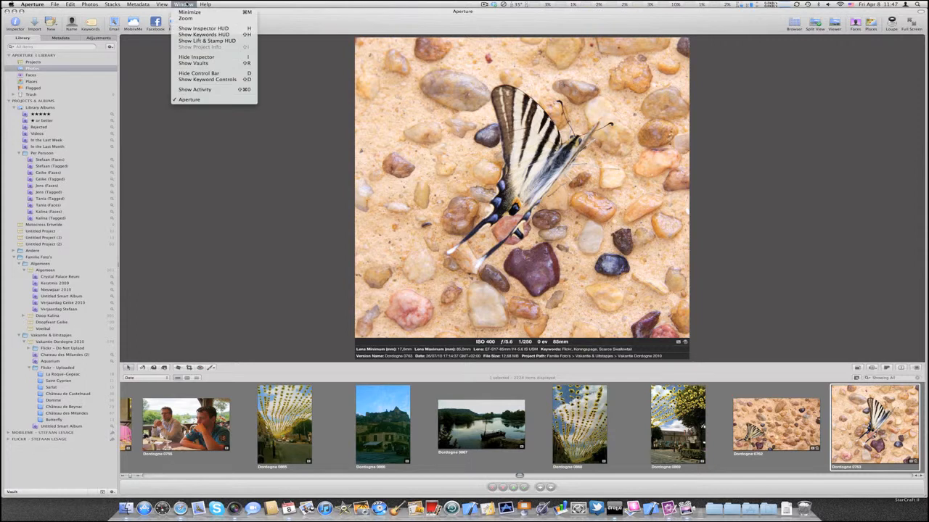
pyautogui.moveTo(203, 35)
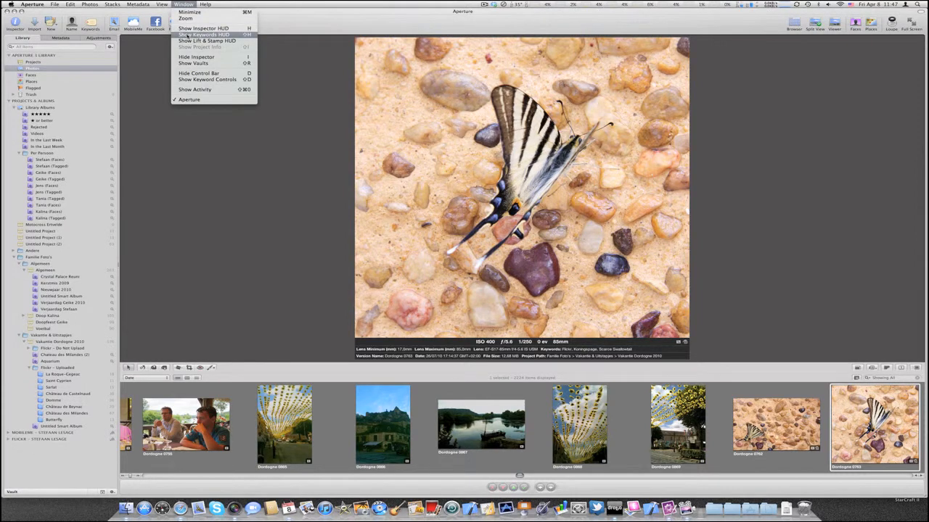
pyautogui.click(203, 35)
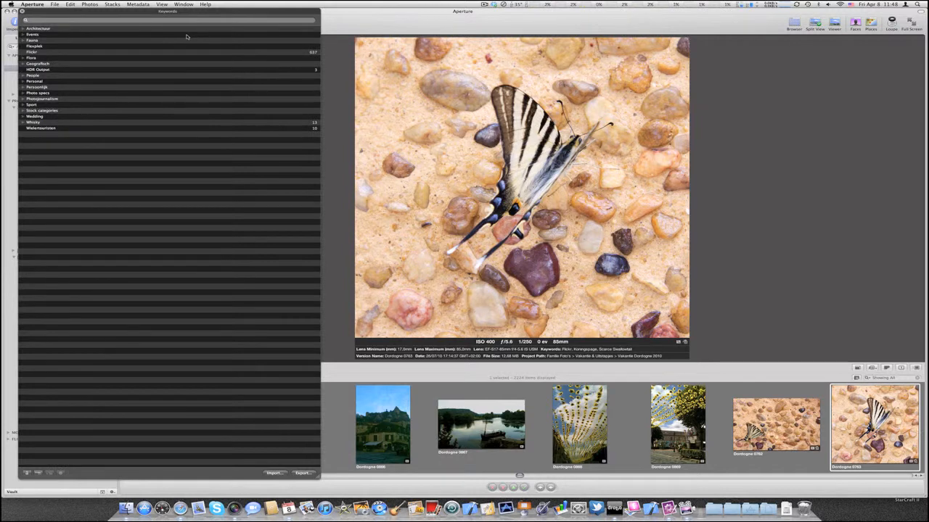
pyautogui.press('shift+h')
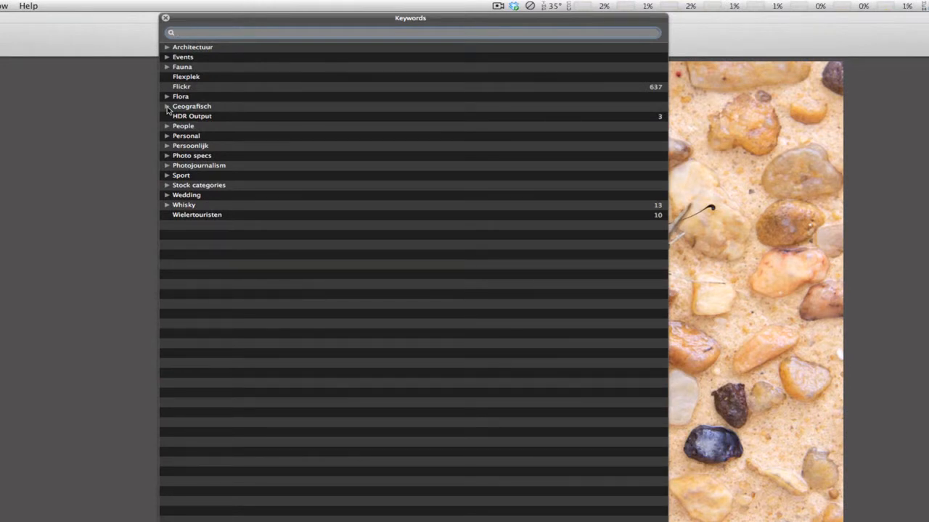
# Expand Geografisch, then Europa and België in the keyword hierarchy.
pyautogui.click(167, 106)
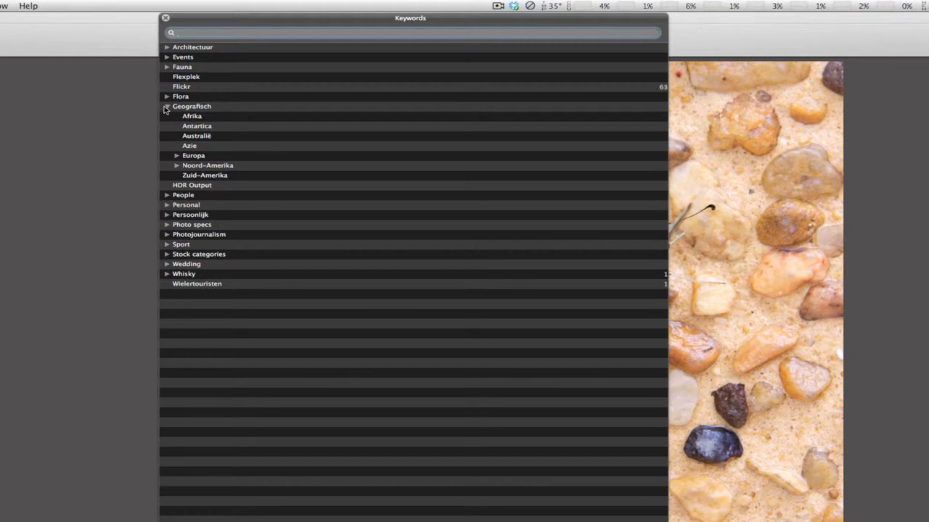
pyautogui.click(414, 32)
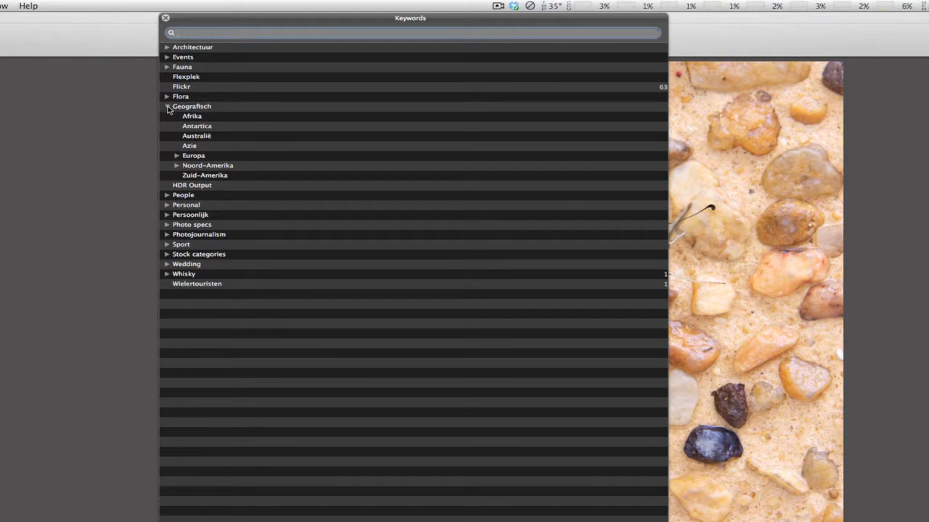
pyautogui.click(191, 106)
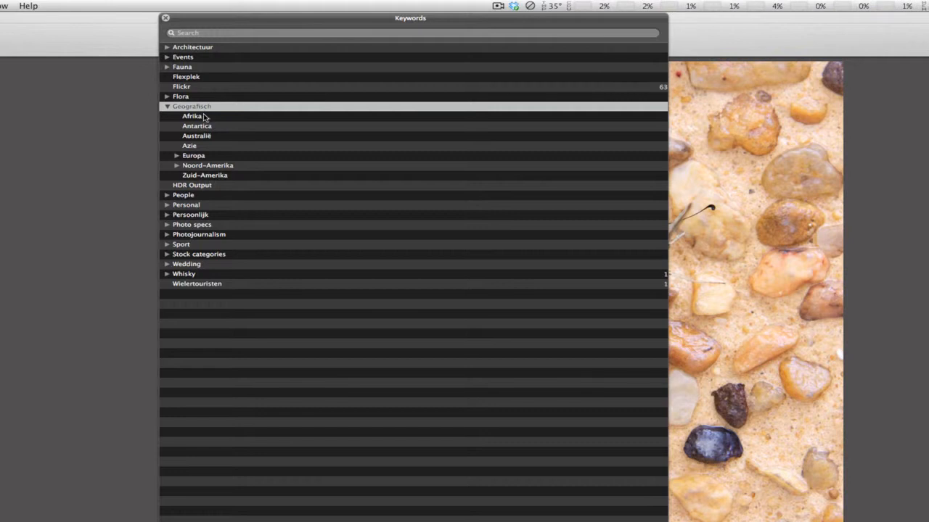
pyautogui.moveTo(203, 121)
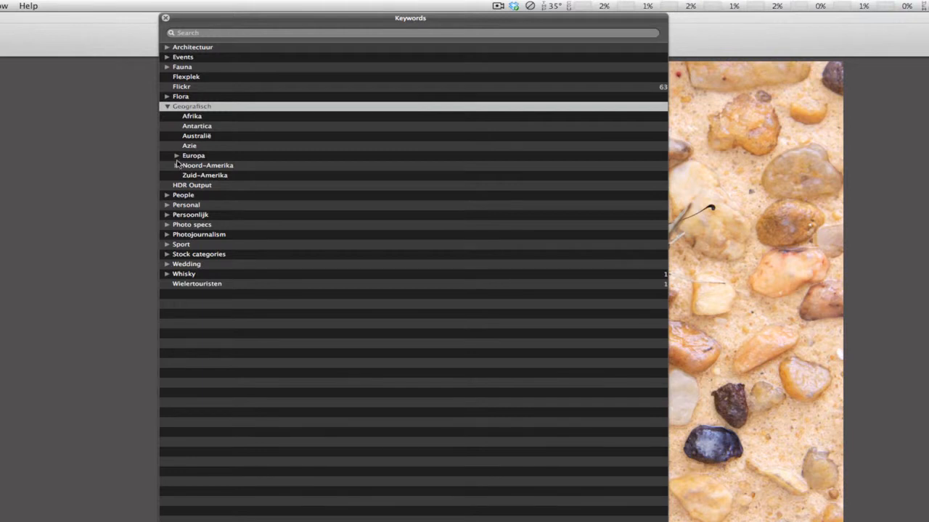
pyautogui.click(177, 156)
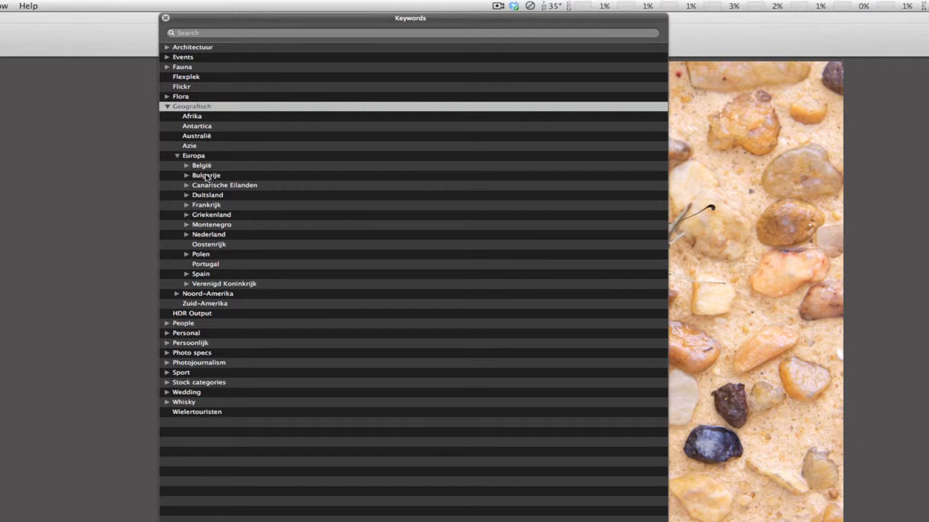
pyautogui.click(201, 166)
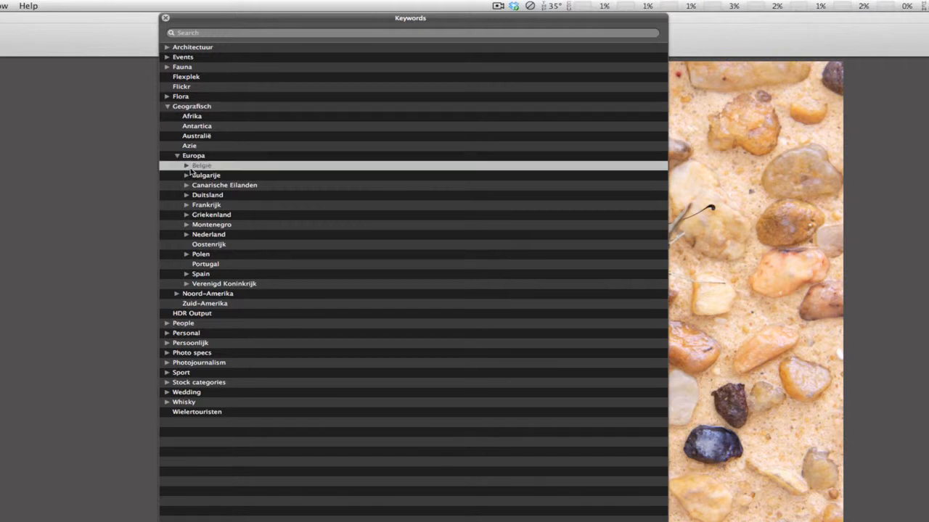
pyautogui.click(187, 165)
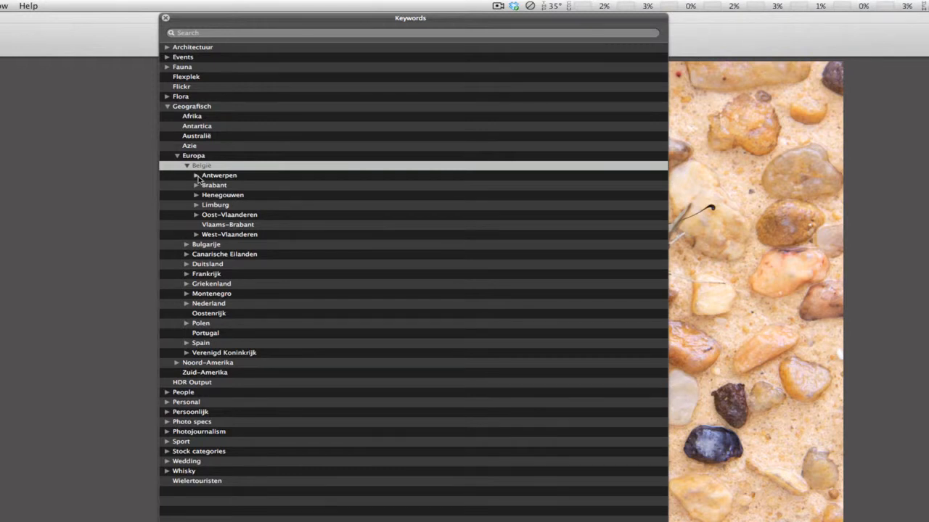
# Expand Oost-Vlaanderen, Evergem and Ertvelde to reveal Ertvelde's place keywords.
pyautogui.click(196, 174)
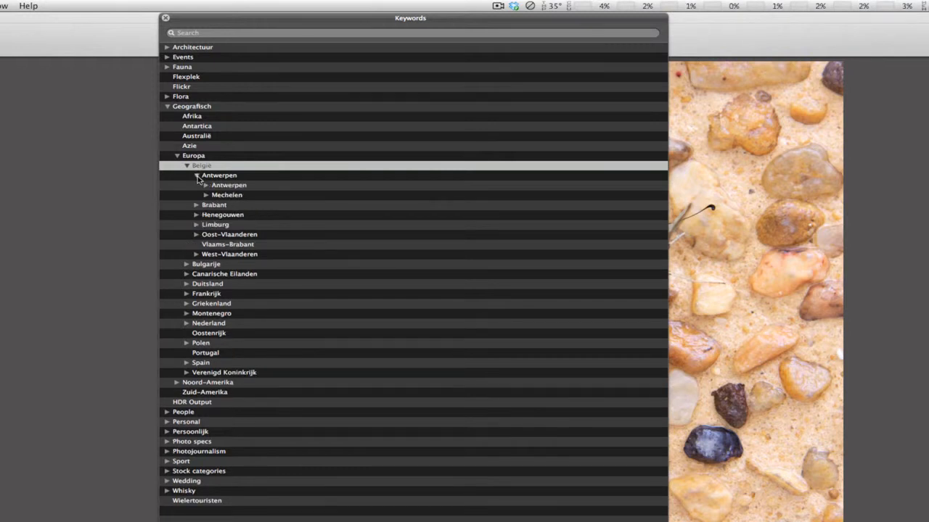
pyautogui.click(196, 174)
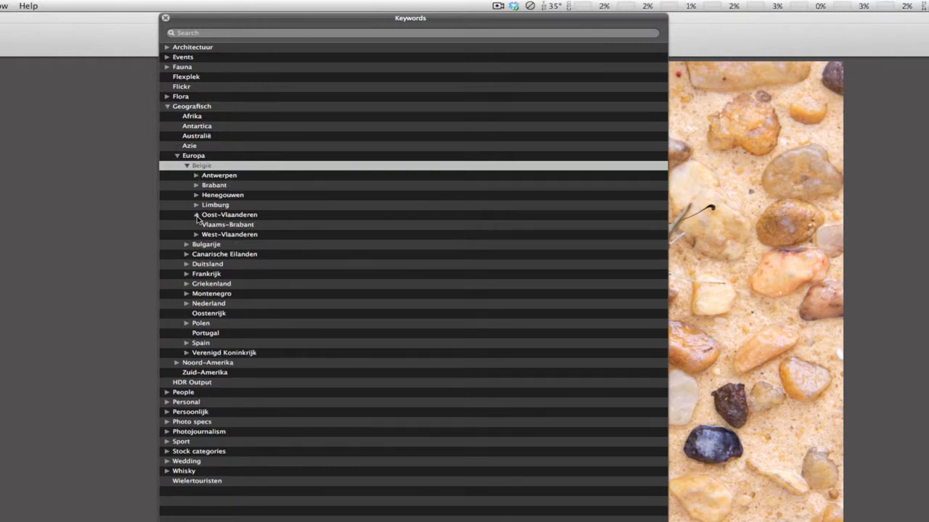
pyautogui.click(195, 215)
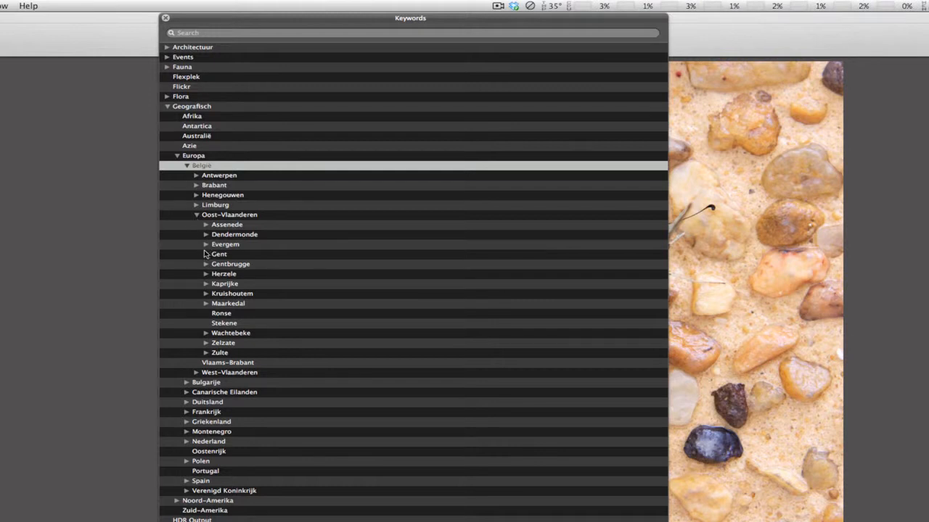
pyautogui.click(218, 253)
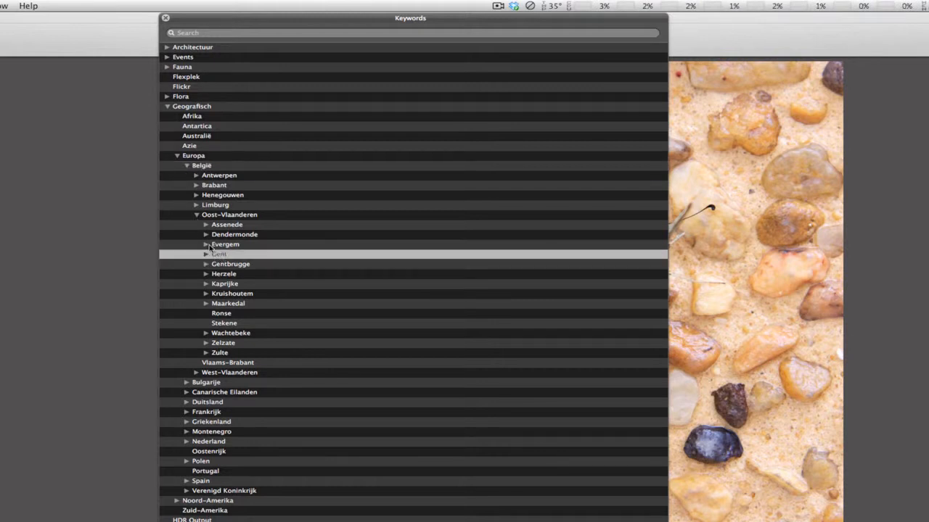
pyautogui.click(206, 243)
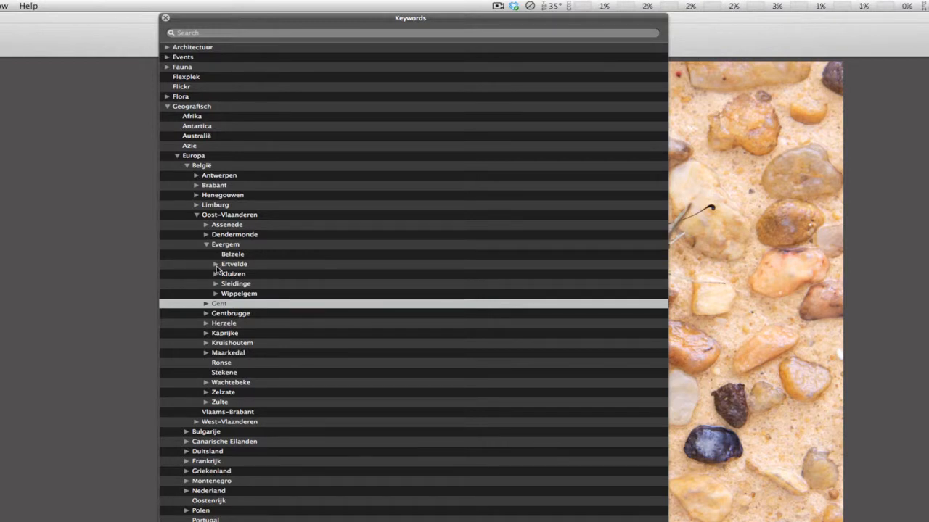
pyautogui.click(215, 264)
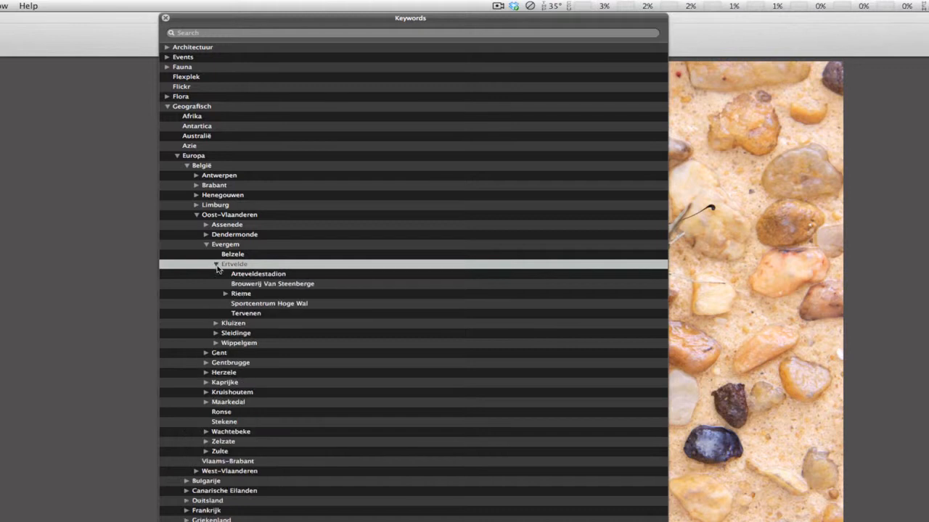
pyautogui.moveTo(259, 303)
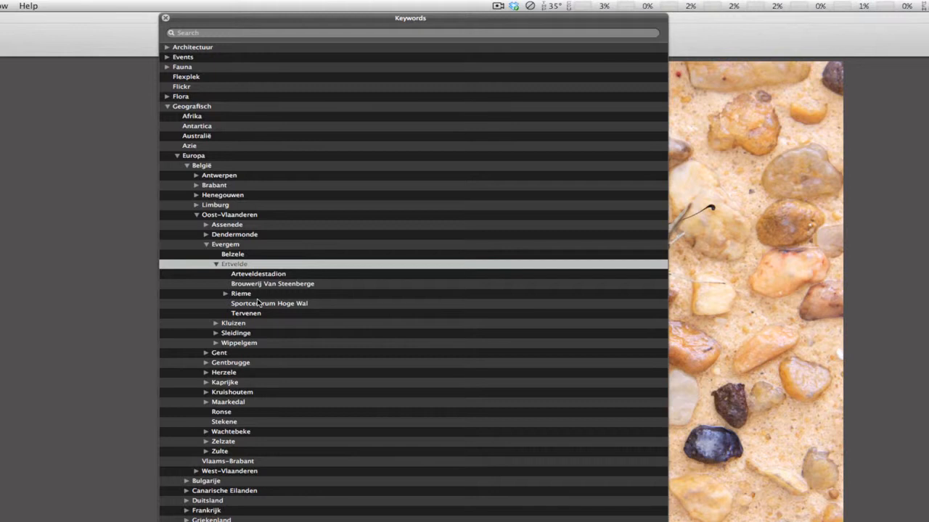
pyautogui.moveTo(174, 51)
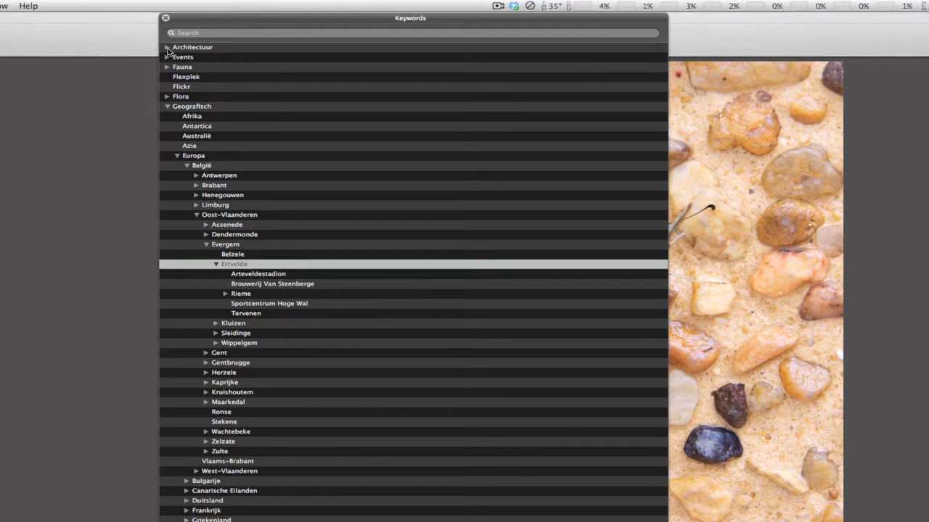
# Expand the Architectuur and Fauna keyword groups, briefly peeking into Events.
pyautogui.click(167, 47)
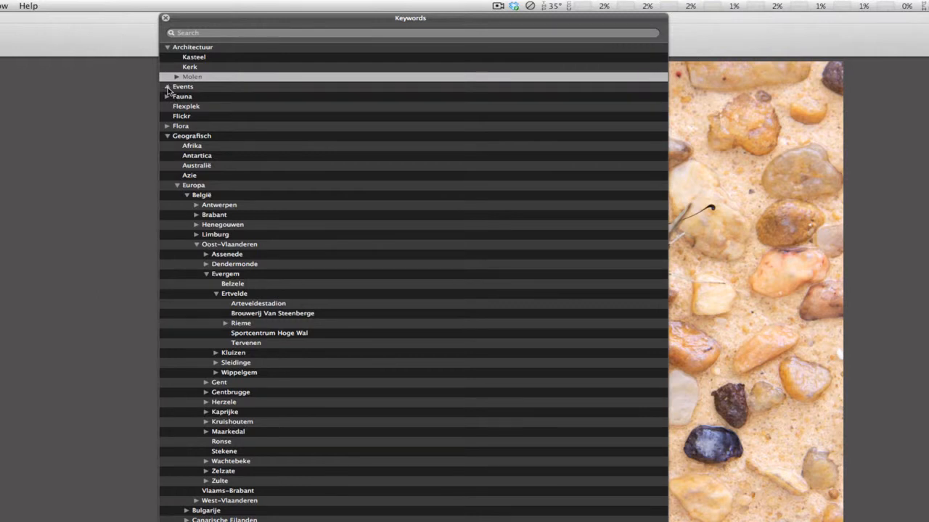
pyautogui.click(168, 87)
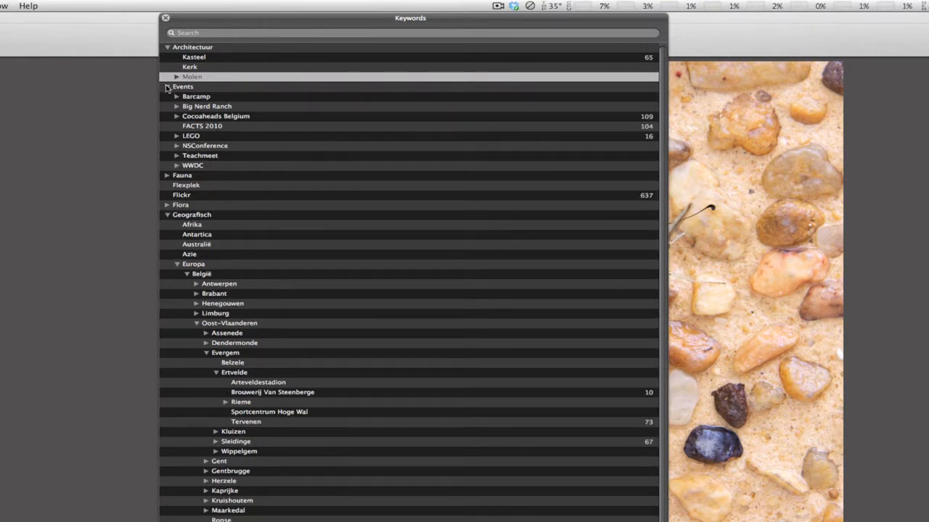
pyautogui.click(167, 87)
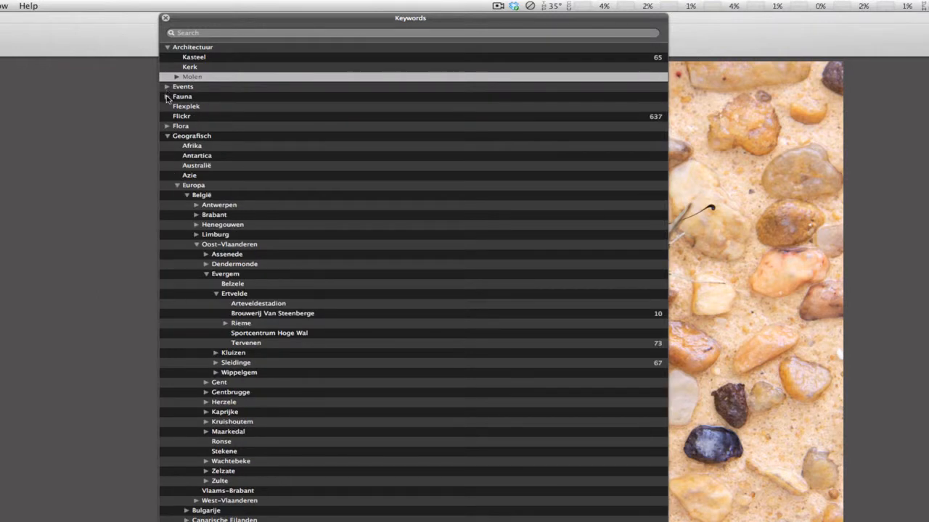
pyautogui.click(167, 95)
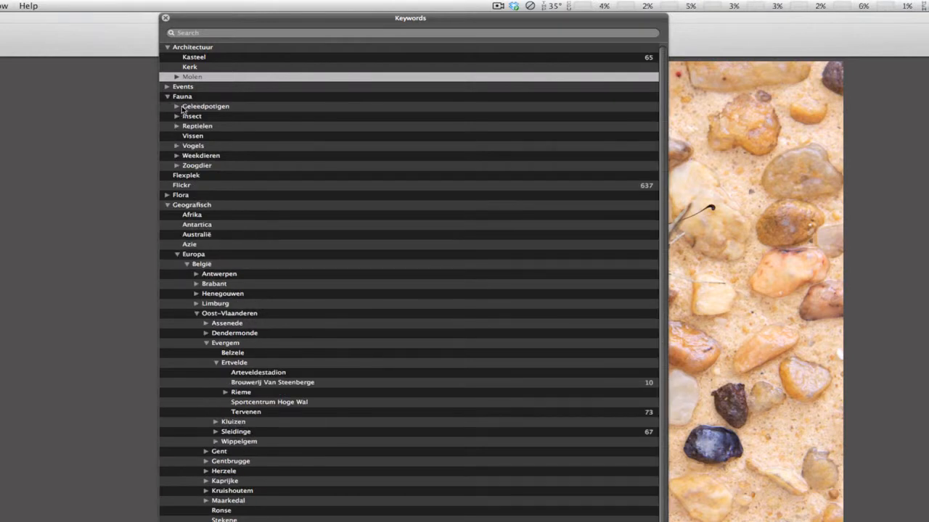
pyautogui.moveTo(226, 113)
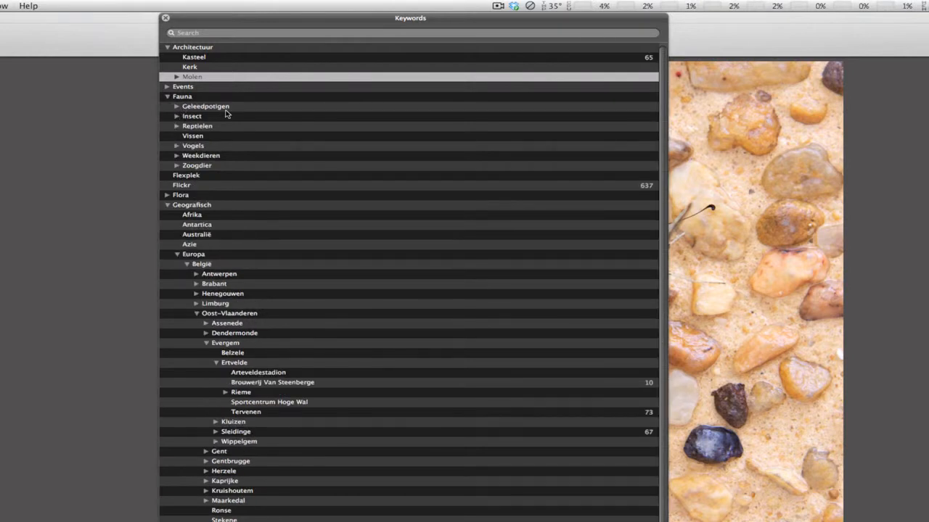
pyautogui.moveTo(183, 122)
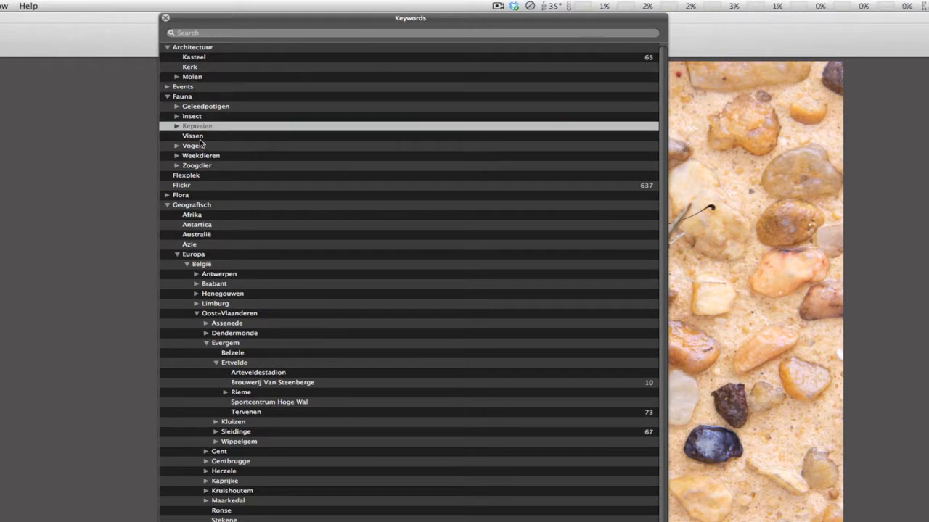
pyautogui.moveTo(193, 145)
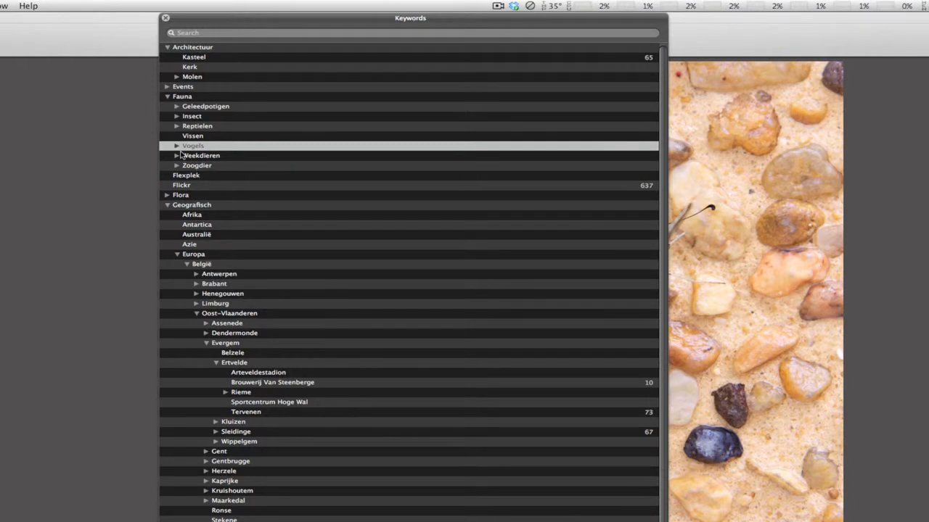
# Expand Vogels and Roofvogels to reveal Sperwerachtigen and Valkachtigen.
pyautogui.click(177, 145)
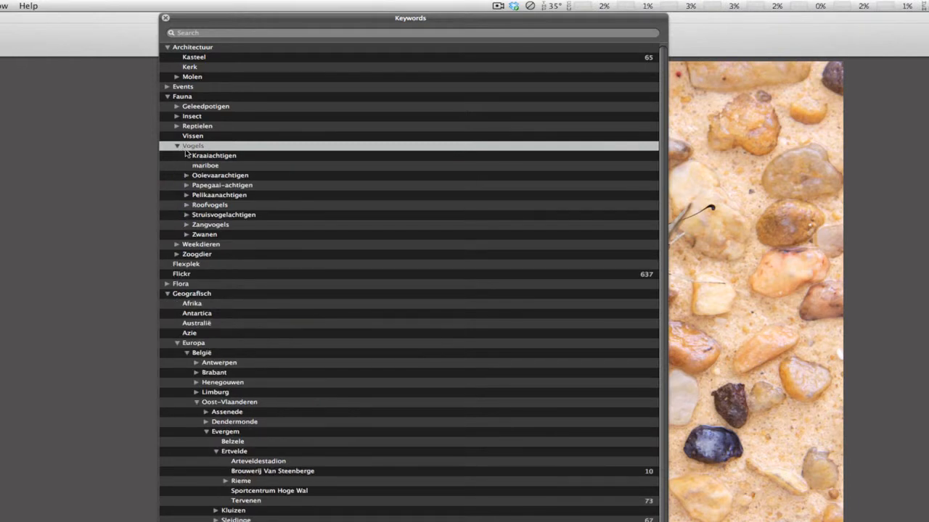
pyautogui.moveTo(189, 155)
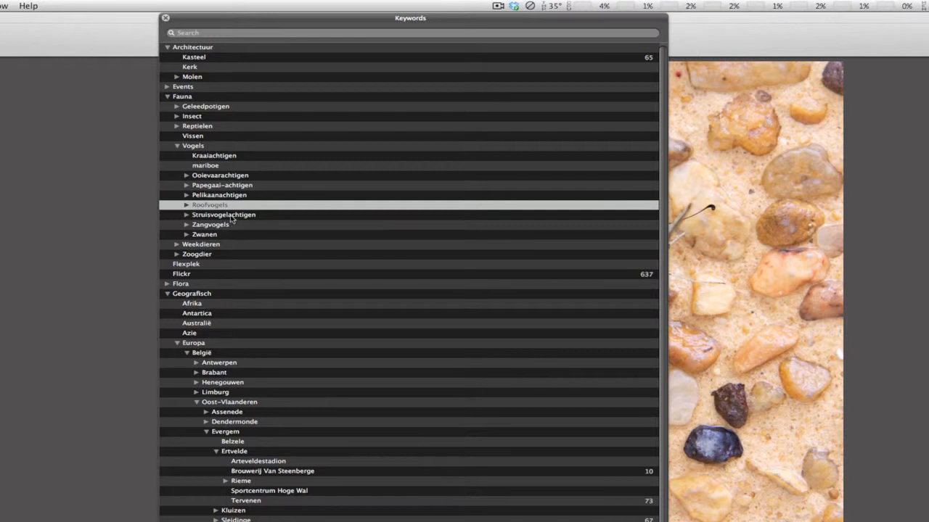
pyautogui.moveTo(223, 232)
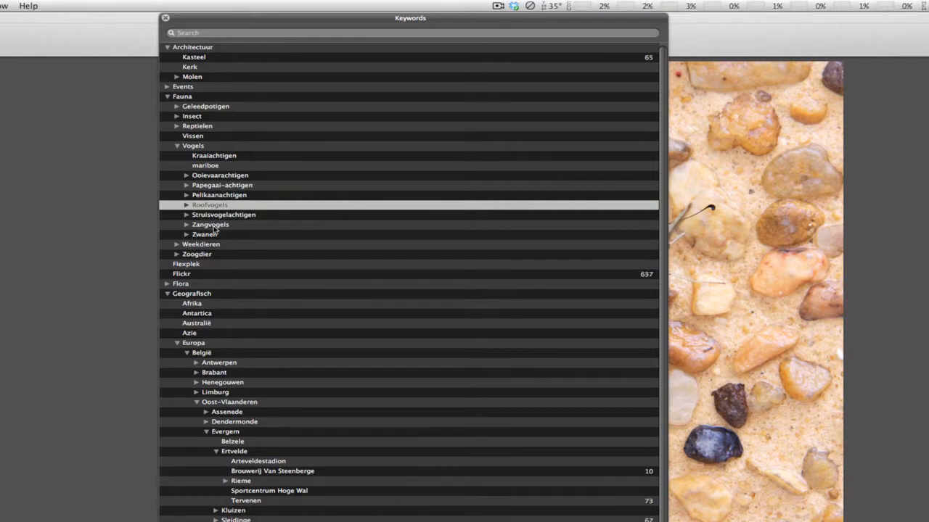
pyautogui.moveTo(206, 226)
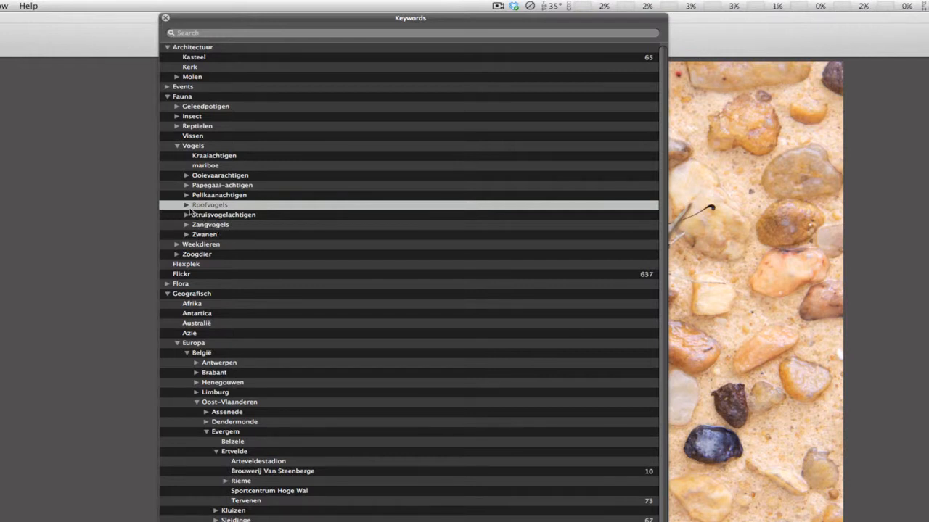
pyautogui.click(186, 205)
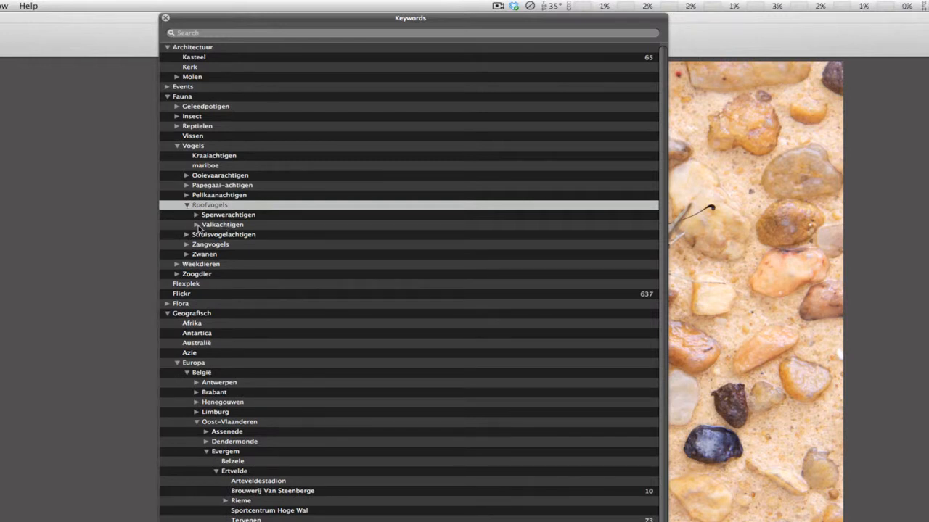
pyautogui.click(186, 224)
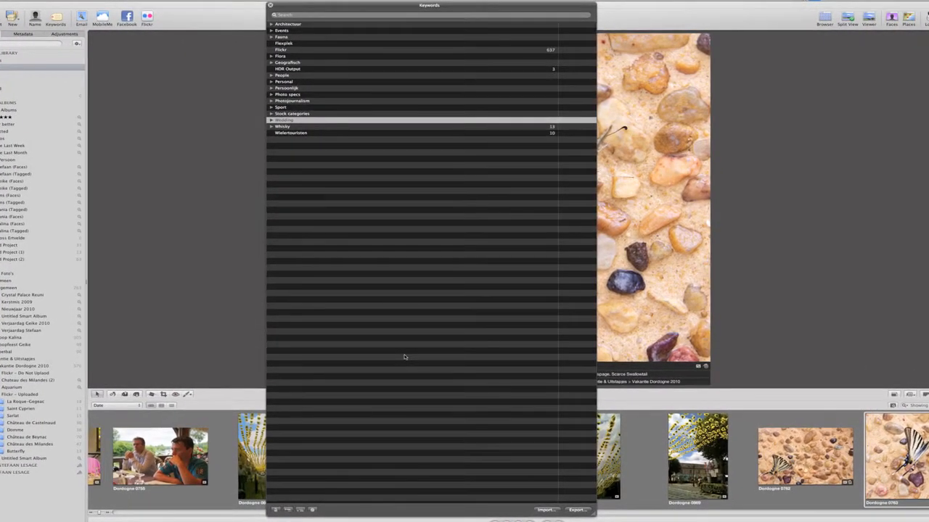
pyautogui.moveTo(348, 438)
pyautogui.write('Airplanes')
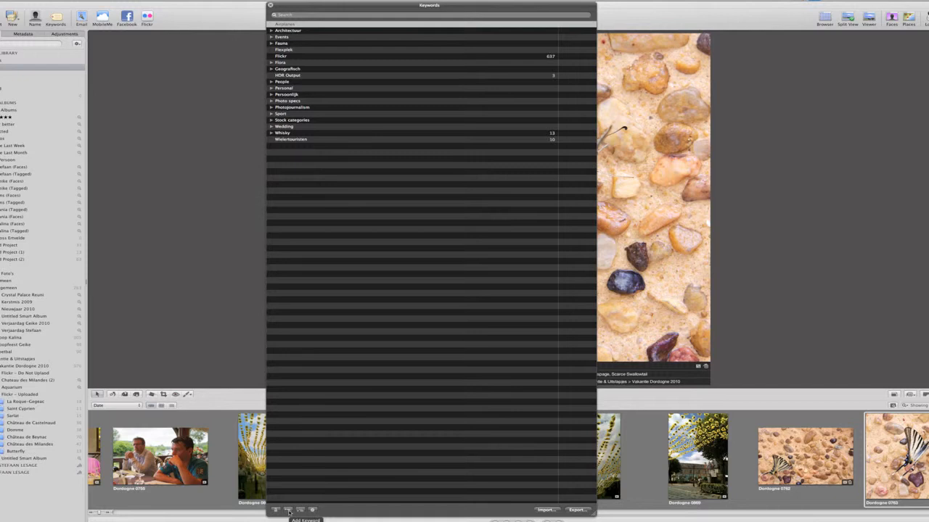
pyautogui.moveTo(299, 511)
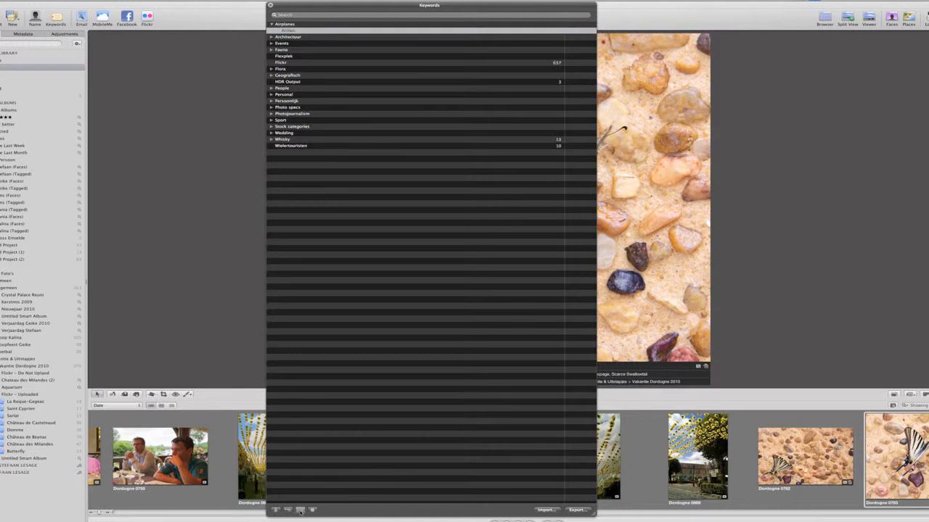
# Add subordinate keywords under the aircraft group, creating Cherokee under PA-28.
pyautogui.click(299, 510)
pyautogui.write('PA-28')
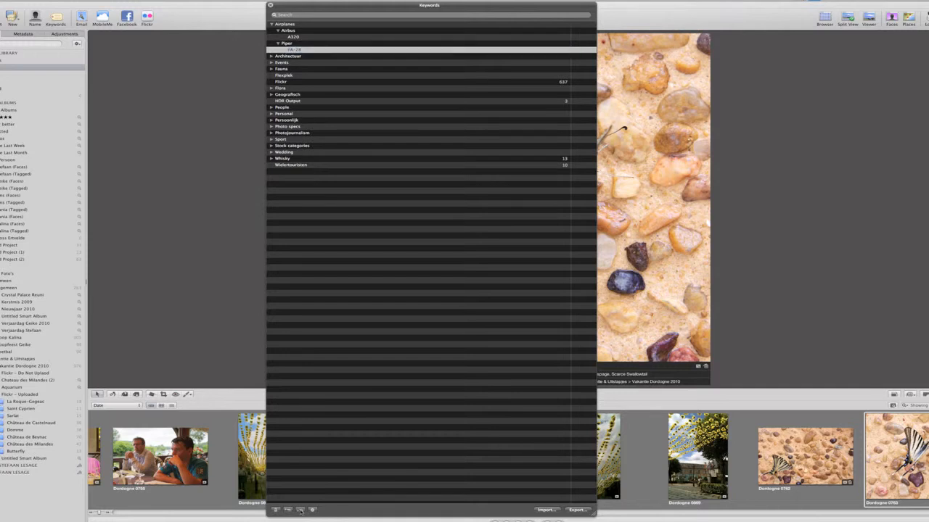
pyautogui.click(276, 509)
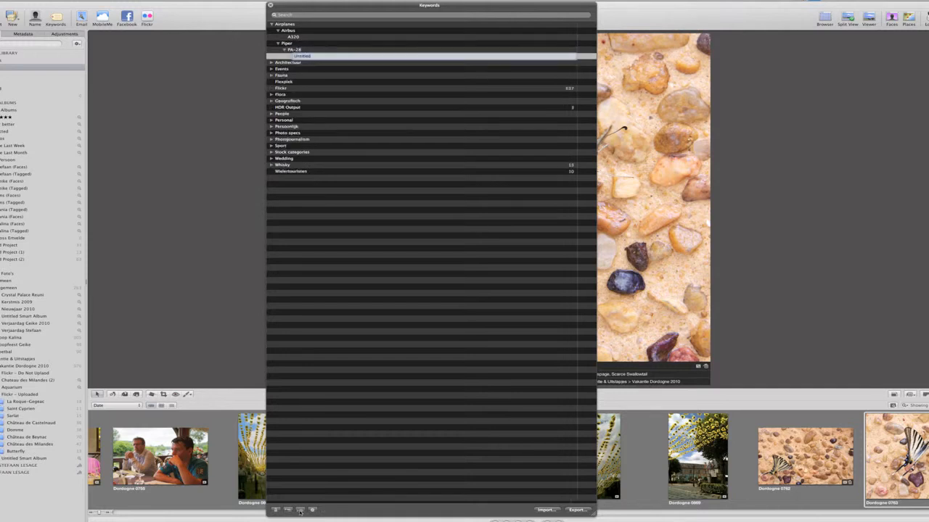
pyautogui.write('Cherokee')
pyautogui.write('Warrior')
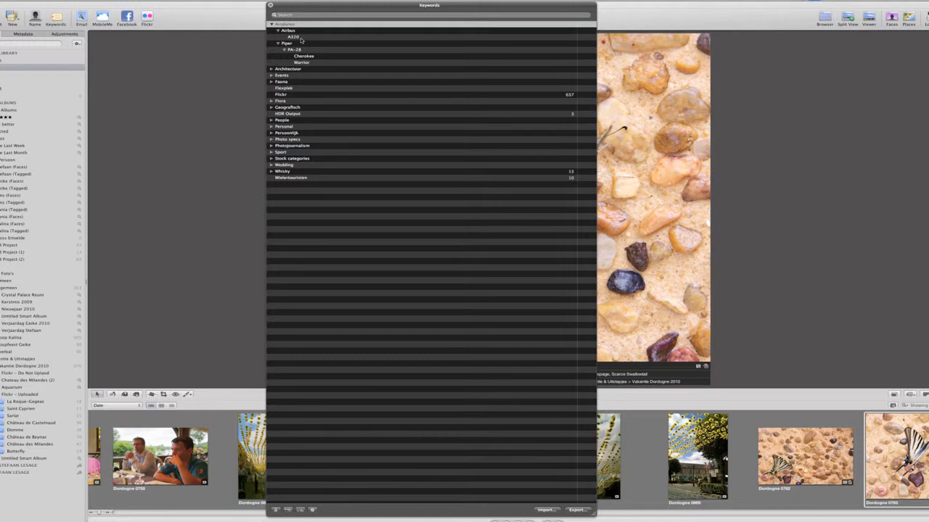
pyautogui.click(293, 36)
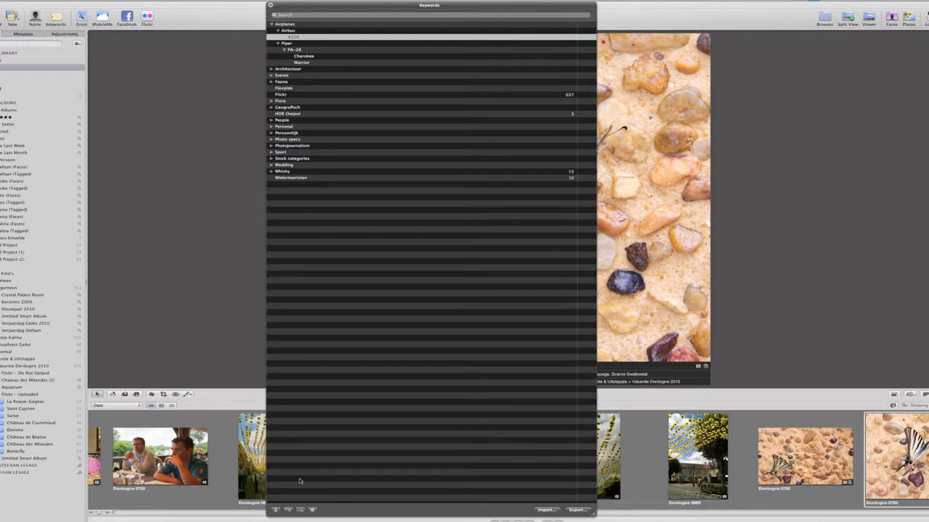
pyautogui.moveTo(292, 180)
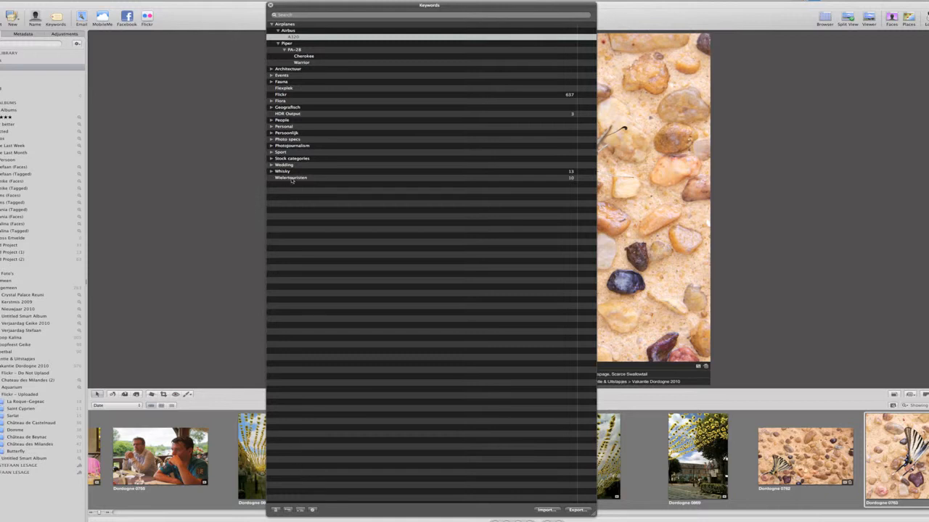
# Drag a keyword onto the top-level aircraft keyword to nest it there.
pyautogui.click(290, 177)
pyautogui.write('Boeing')
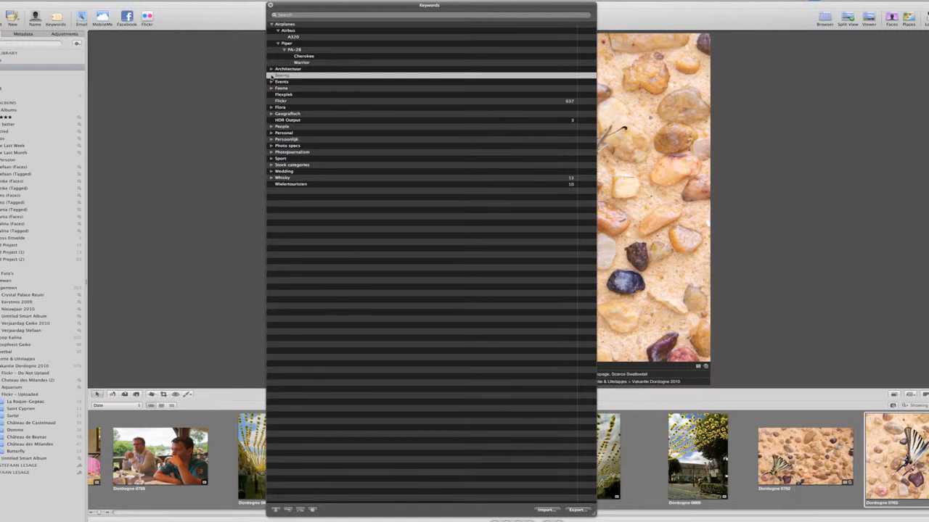
pyautogui.click(285, 23)
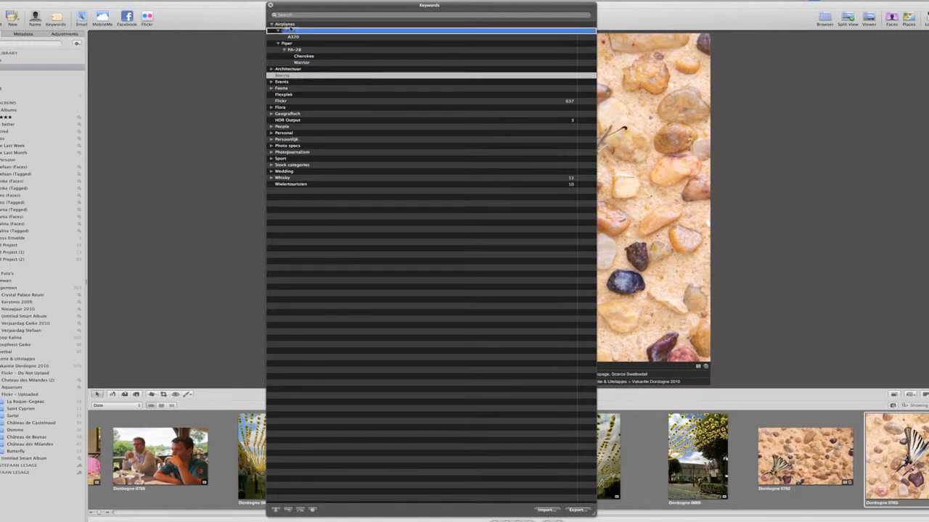
pyautogui.click(290, 29)
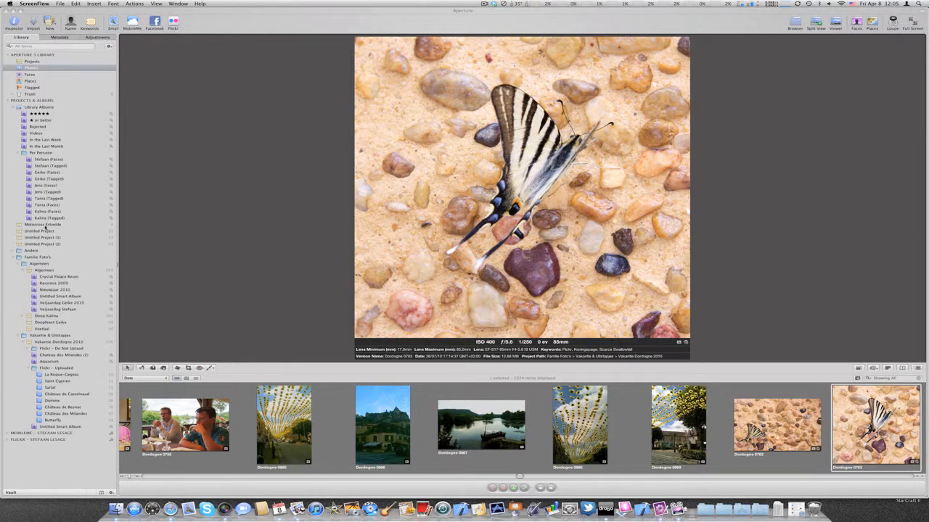
# Select the empty Untitled Project in the Library inspector.
pyautogui.click(43, 224)
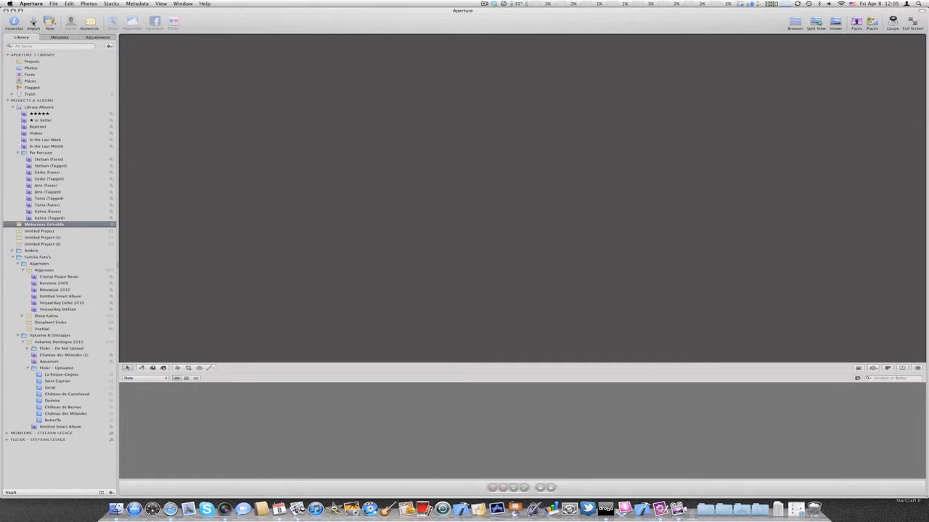
# Start an import and select the motocross photos in the import browser.
pyautogui.click(33, 22)
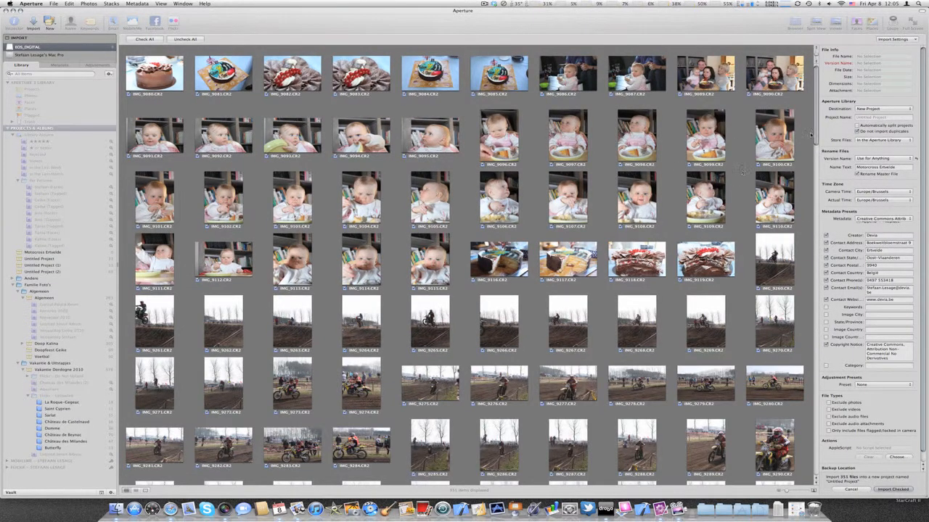
pyautogui.scroll(-3)
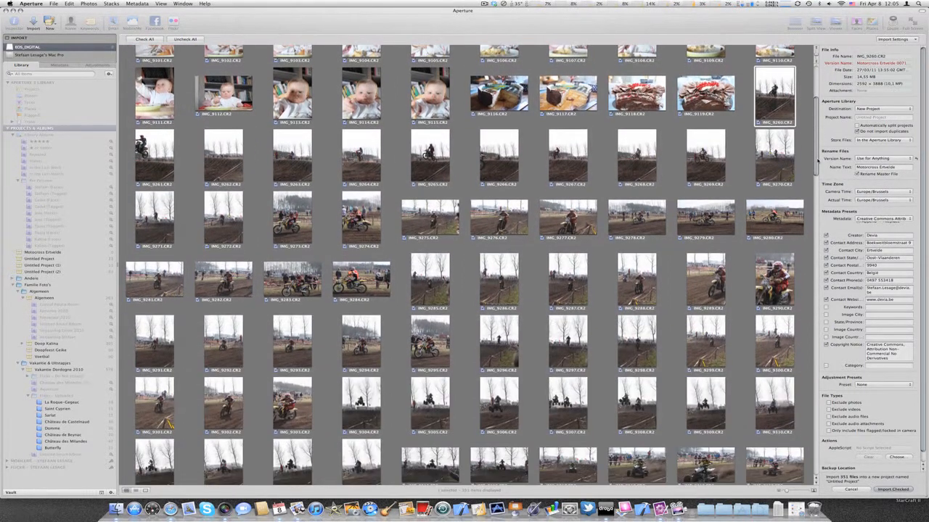
pyautogui.scroll(-3)
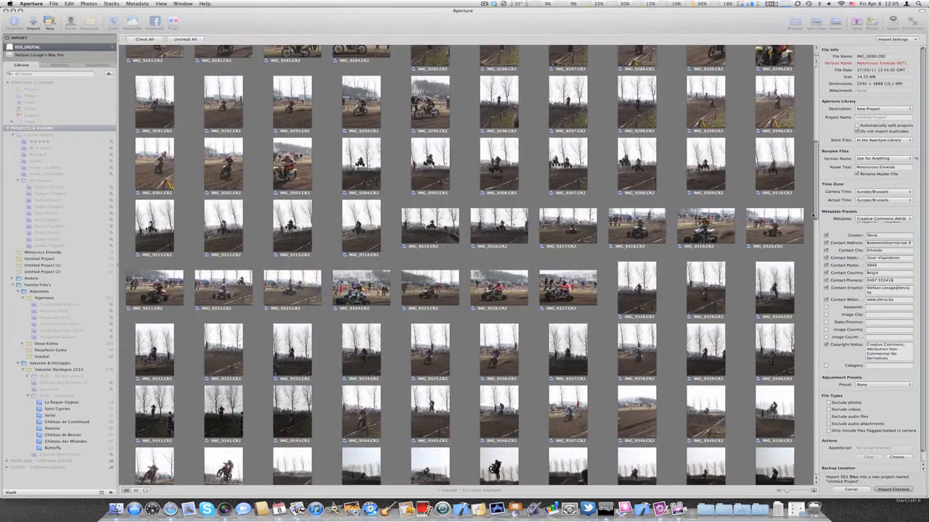
pyautogui.scroll(-3)
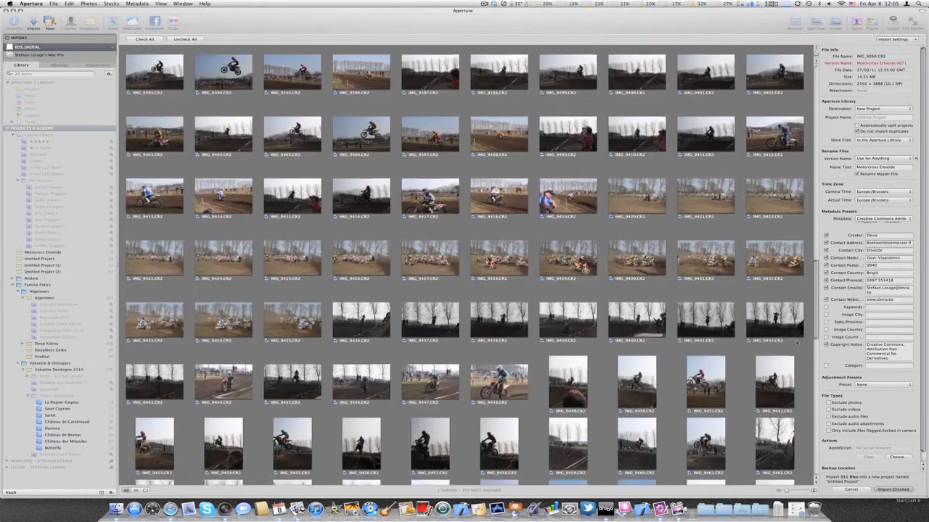
pyautogui.scroll(-3)
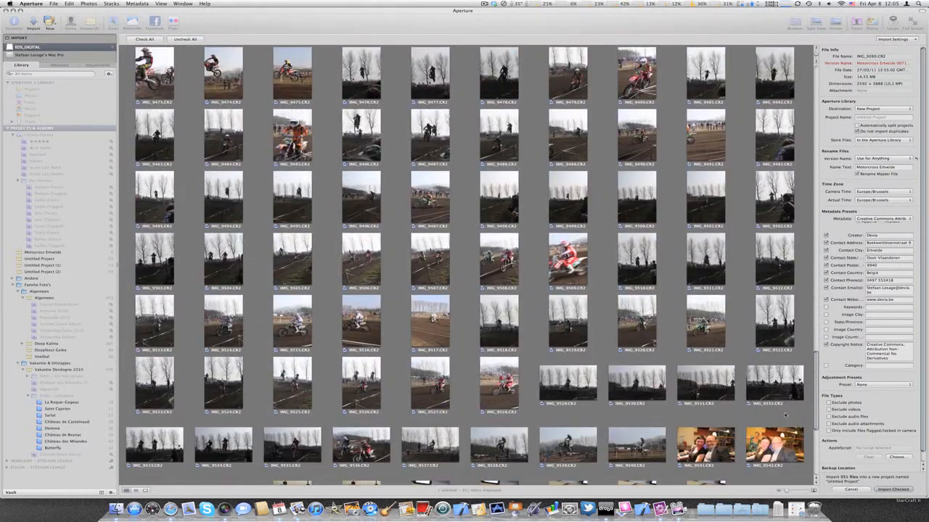
pyautogui.scroll(-3)
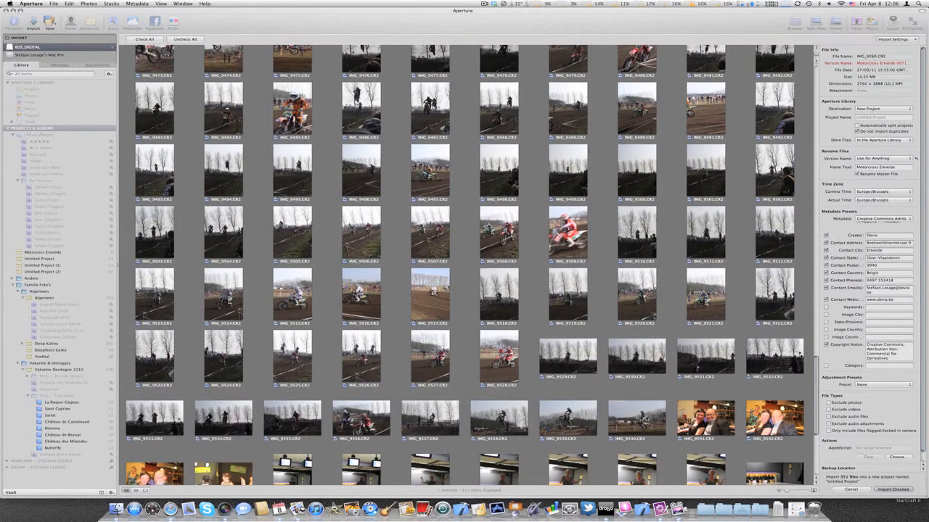
pyautogui.click(186, 39)
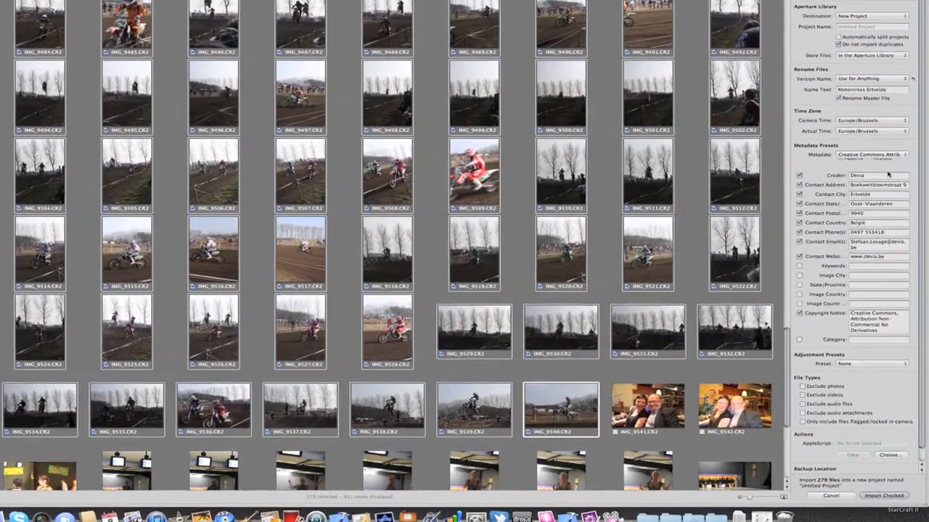
# Fill import metadata with province Oost-Vlaanderen, names Ewelina, Kristof, Tania and keyword Ertvelde.
pyautogui.scroll(-3)
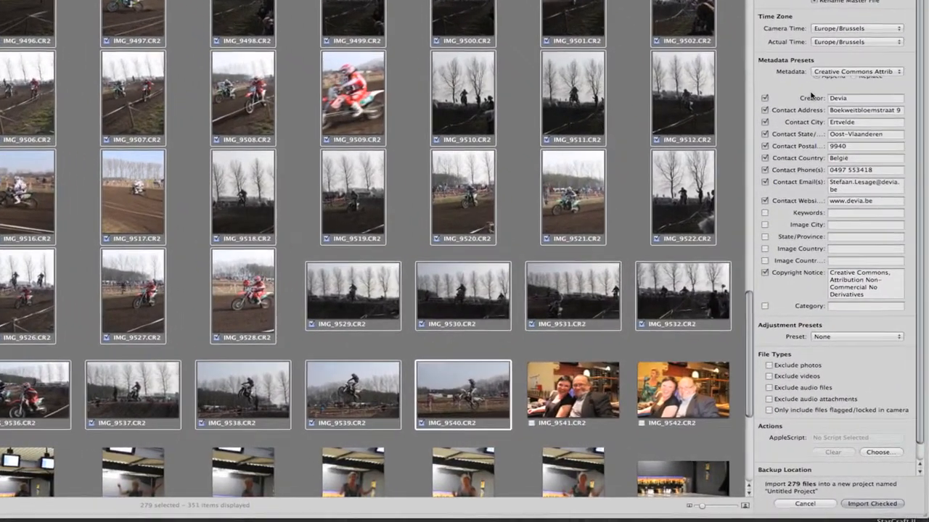
pyautogui.scroll(-3)
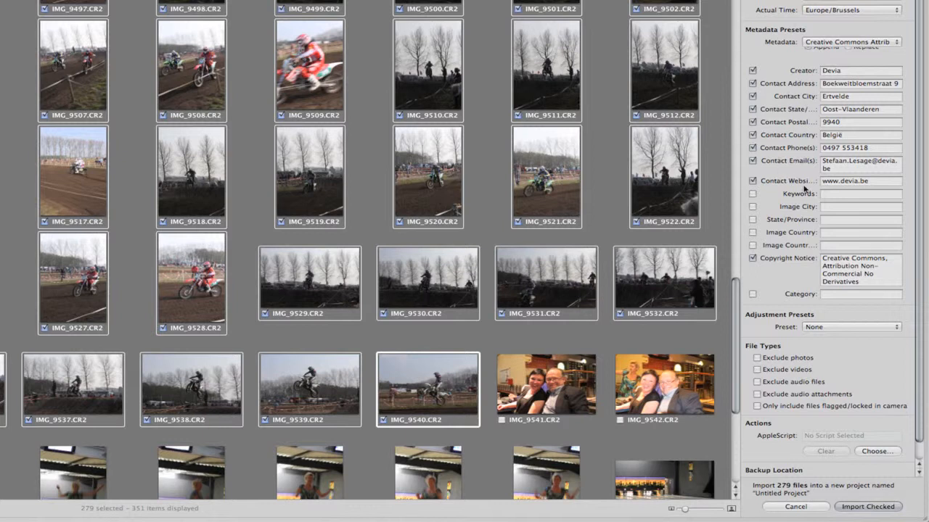
pyautogui.moveTo(834, 240)
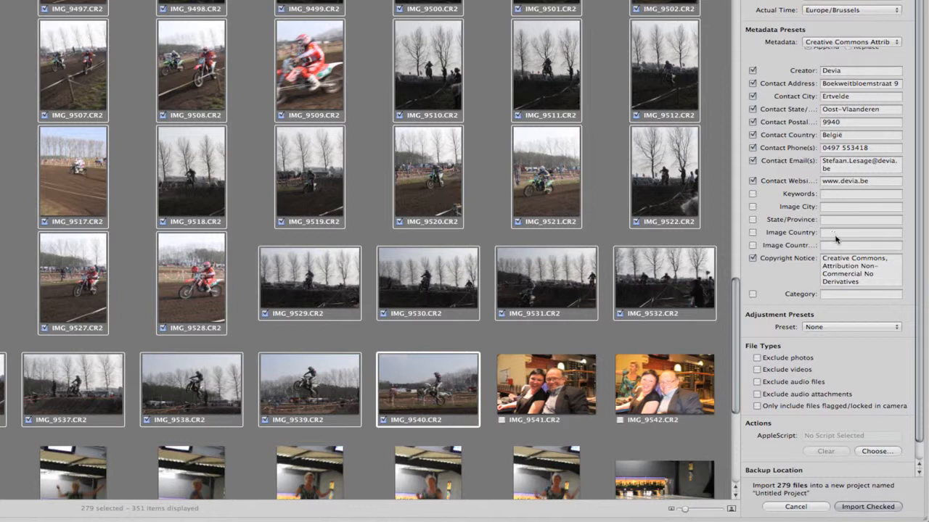
pyautogui.moveTo(862, 241)
pyautogui.write('Belgium')
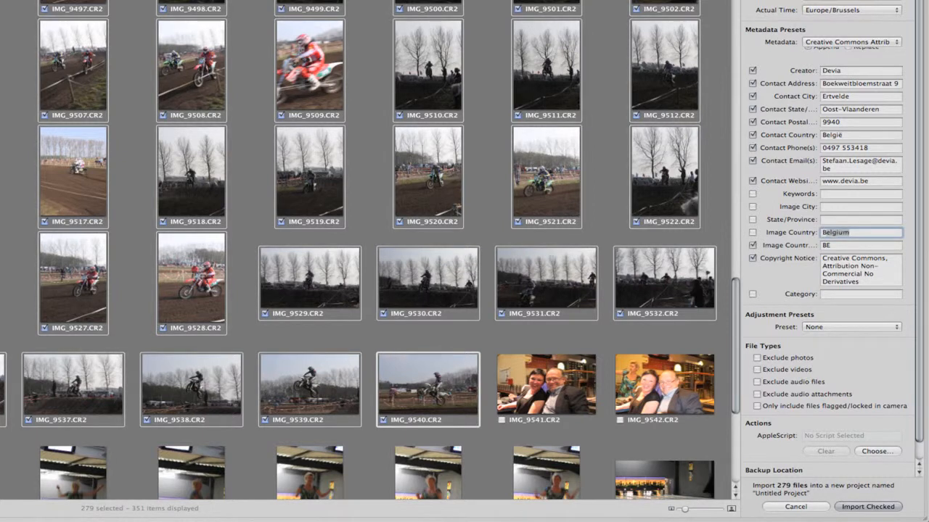
pyautogui.click(859, 219)
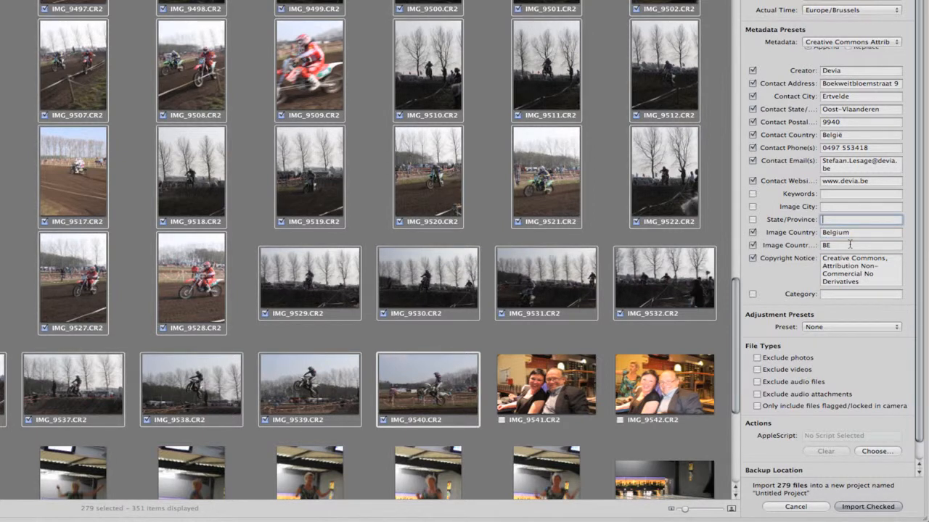
pyautogui.write('Oost-Vlaanderen')
pyautogui.click(861, 206)
pyautogui.write('Ertvelde')
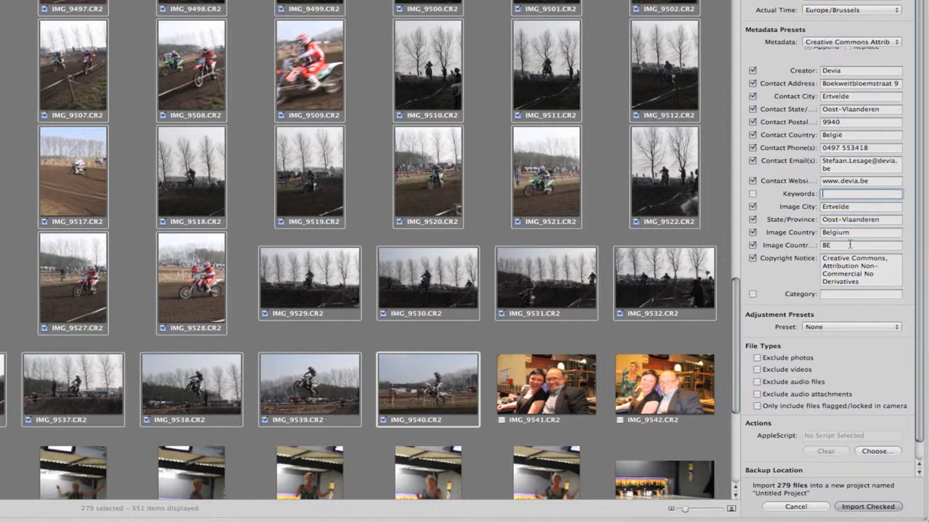
pyautogui.write('Ewelina, Kristof, Tania')
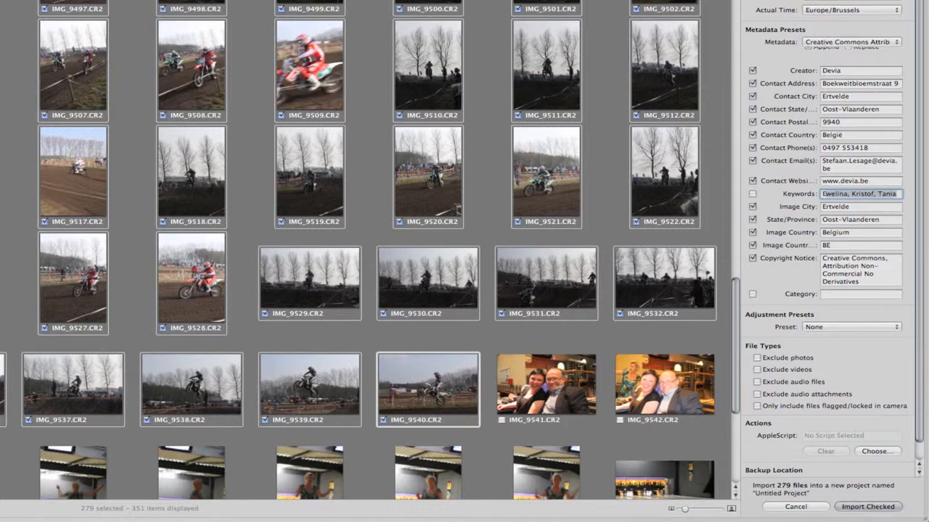
pyautogui.write('Ertvelde, Motorcross')
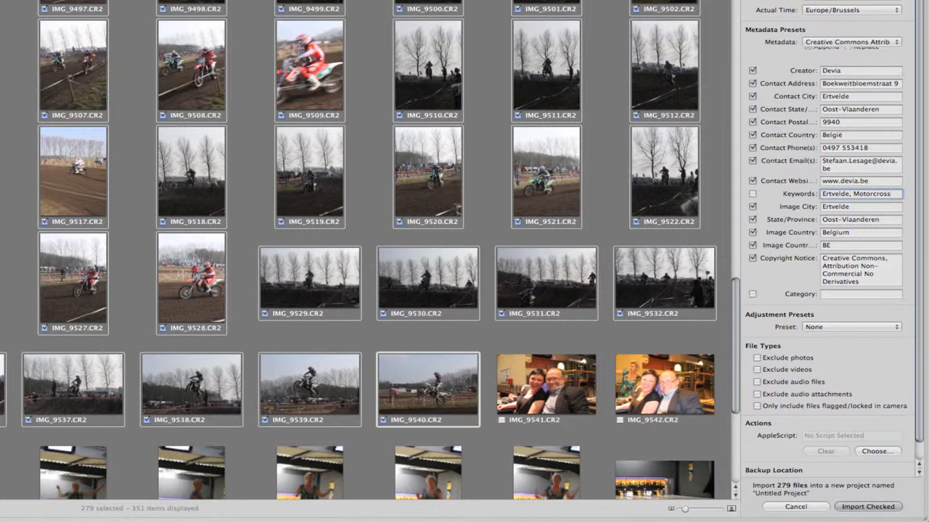
pyautogui.click(859, 194)
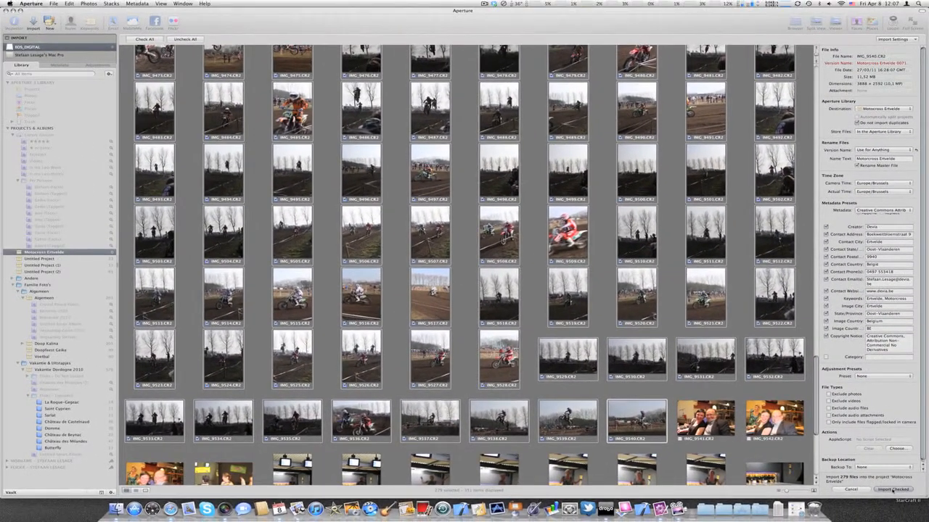
pyautogui.click(900, 489)
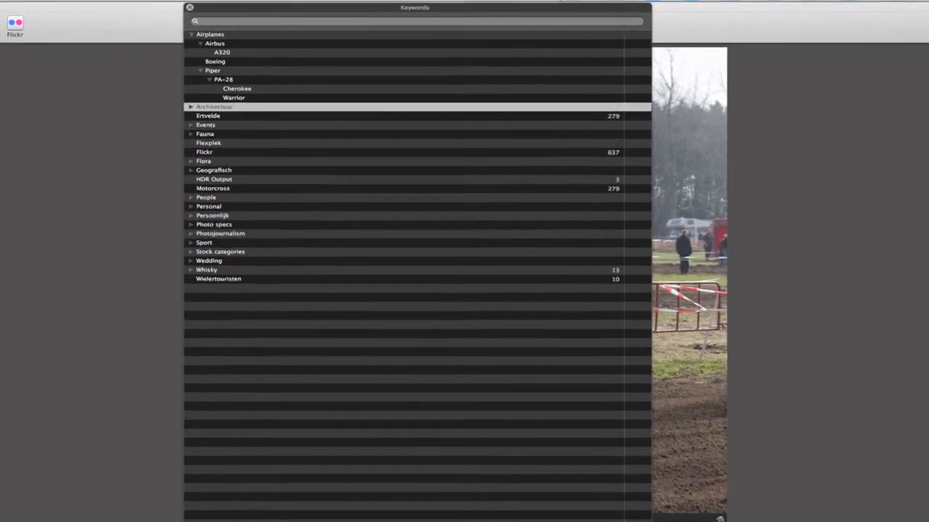
# Select Ertvelde then Motocross (279 photos each) and start dragging Motocross toward Sport.
pyautogui.moveTo(415, 7); pyautogui.dragTo(412, 6)
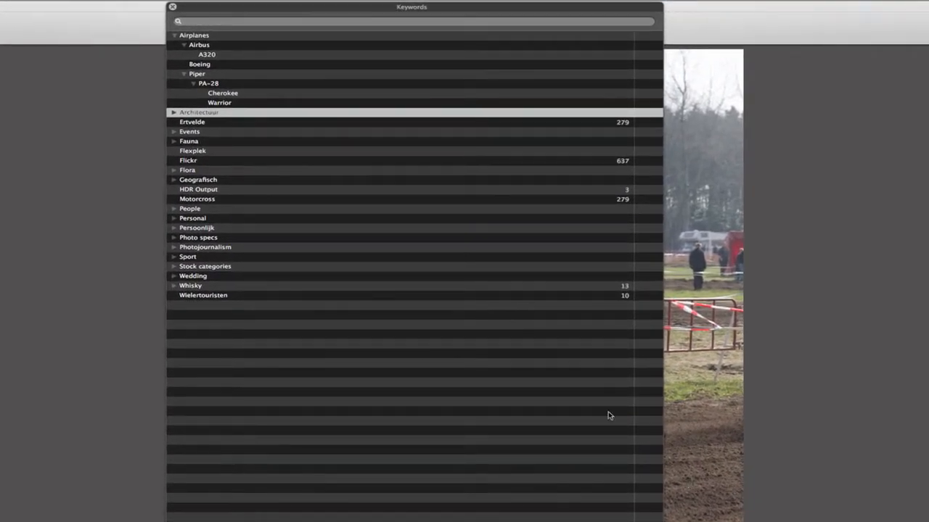
pyautogui.moveTo(202, 130)
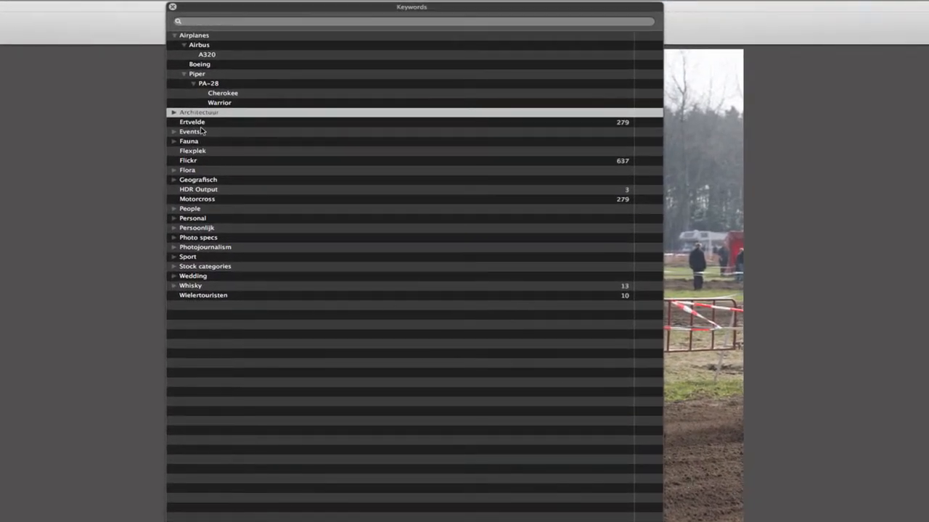
pyautogui.click(192, 121)
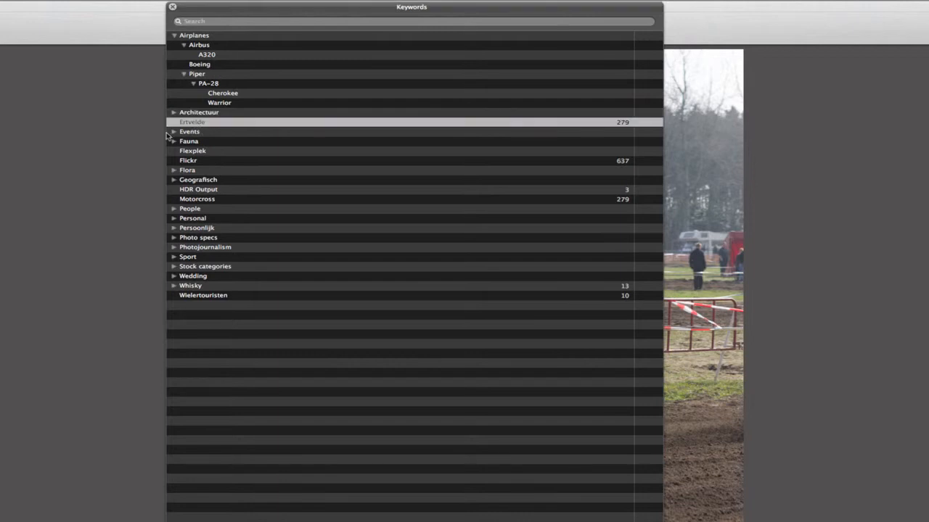
pyautogui.click(197, 198)
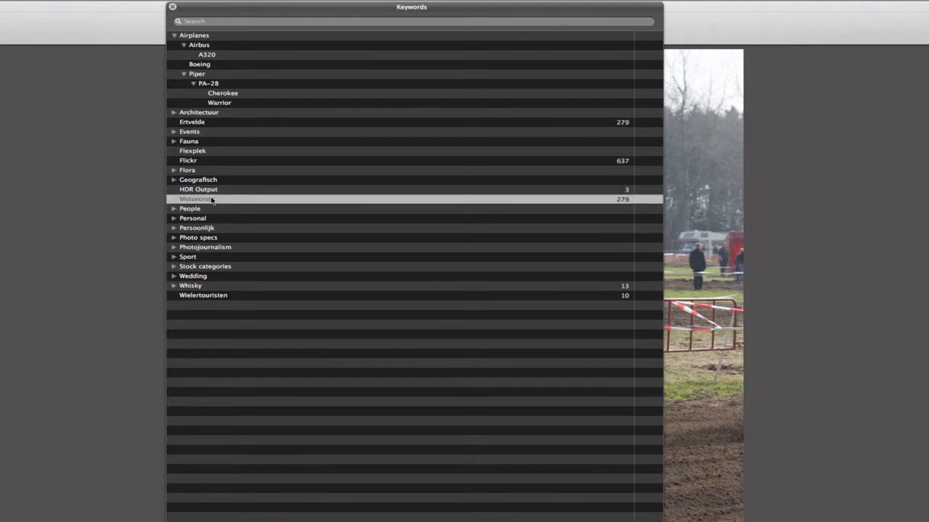
pyautogui.click(196, 199)
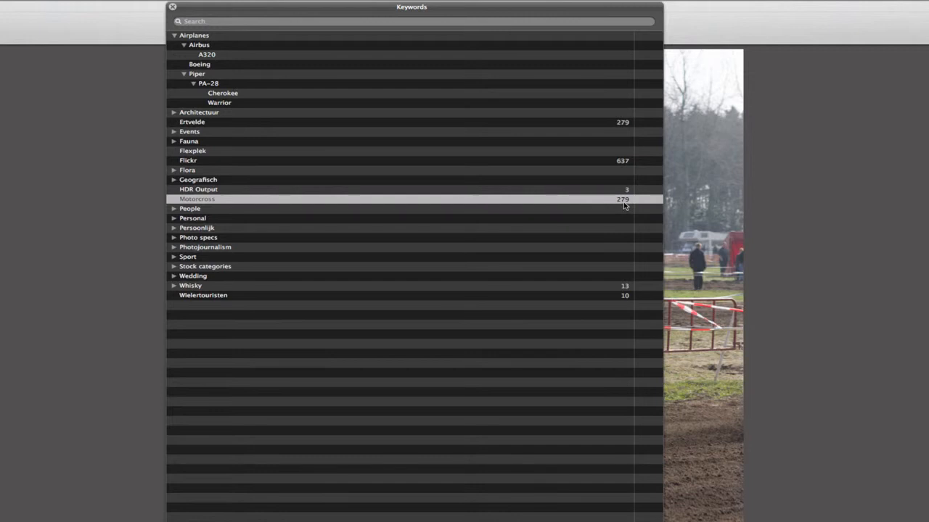
pyautogui.moveTo(183, 206)
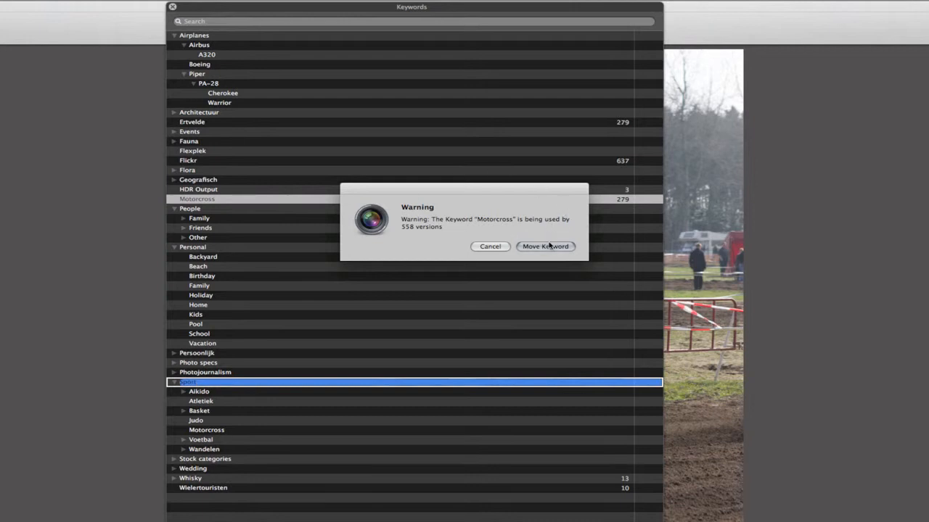
# Confirm Move Keyword, then Merge Keywords so Motocross under Sport holds 279 photos.
pyautogui.click(546, 246)
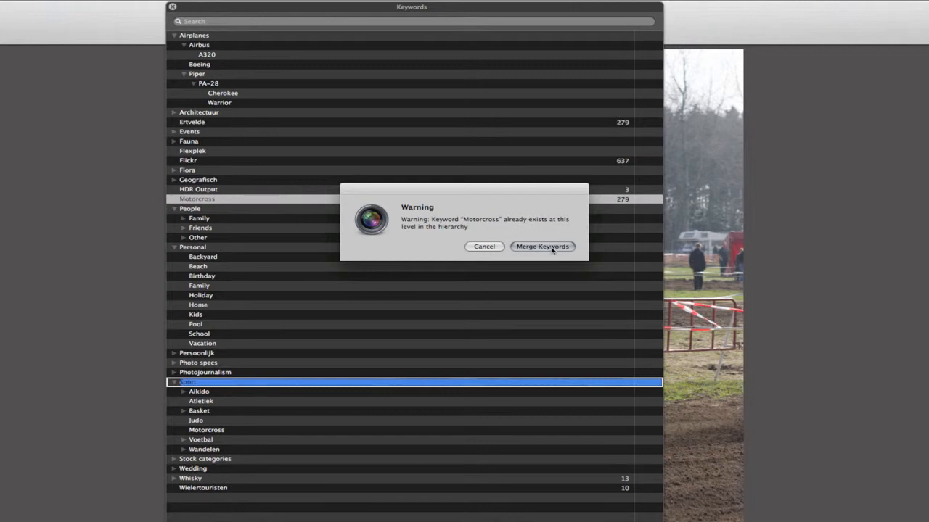
pyautogui.click(541, 246)
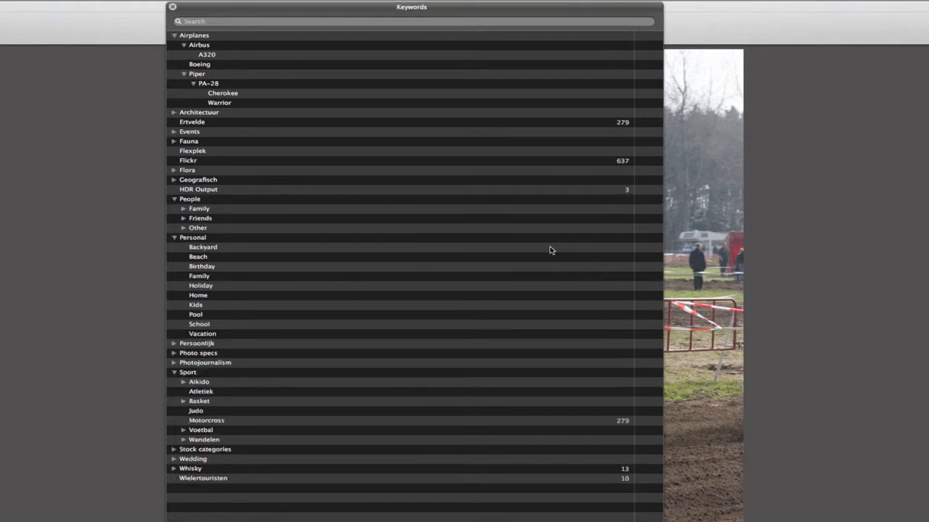
pyautogui.moveTo(266, 354)
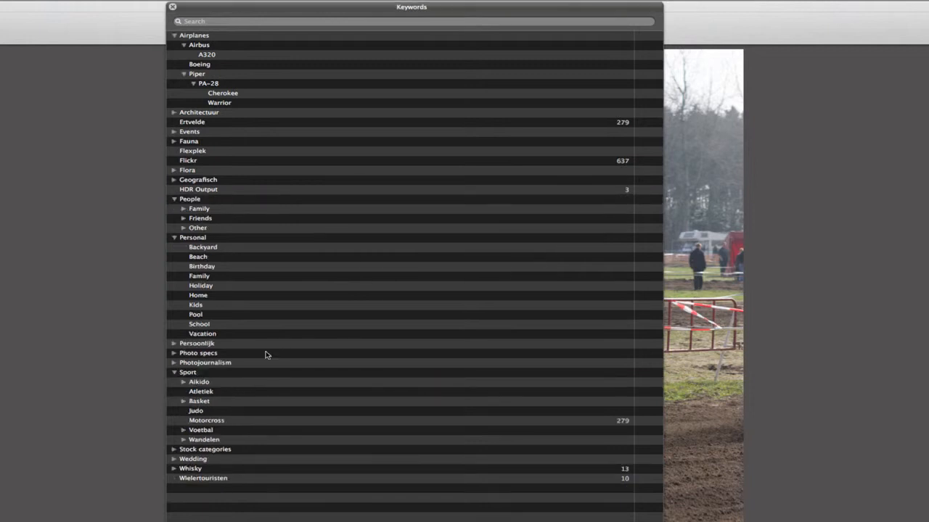
# Collapse People and expand Geografisch > Europa down to Evergem to show its Ertvelde keyword.
pyautogui.click(206, 420)
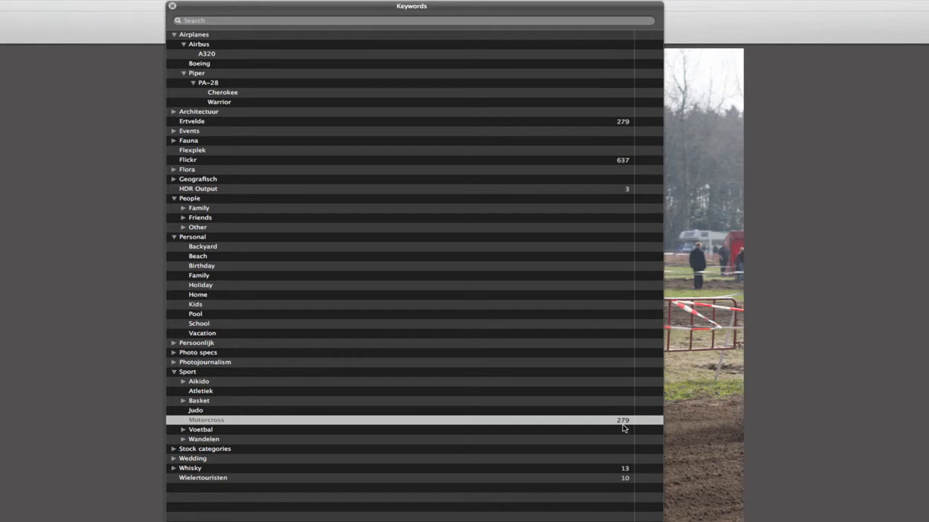
pyautogui.moveTo(170, 139)
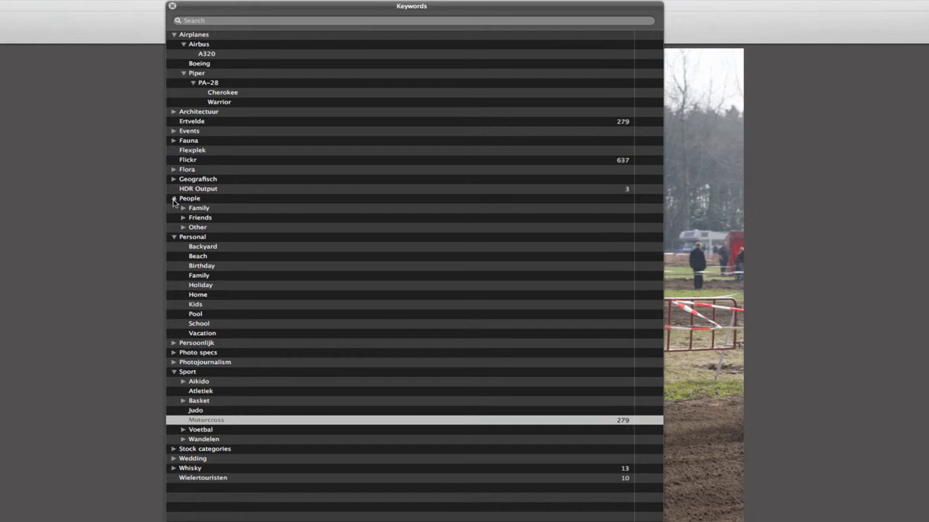
pyautogui.click(174, 197)
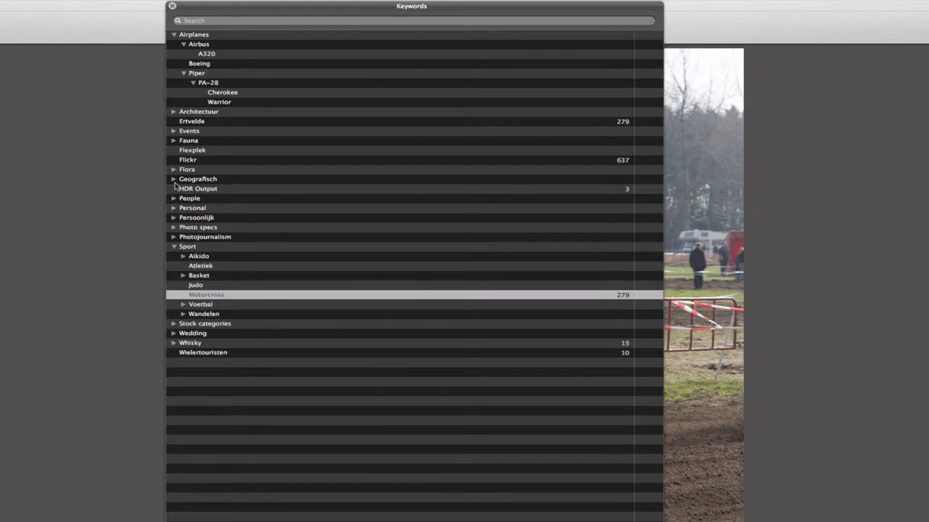
pyautogui.click(175, 179)
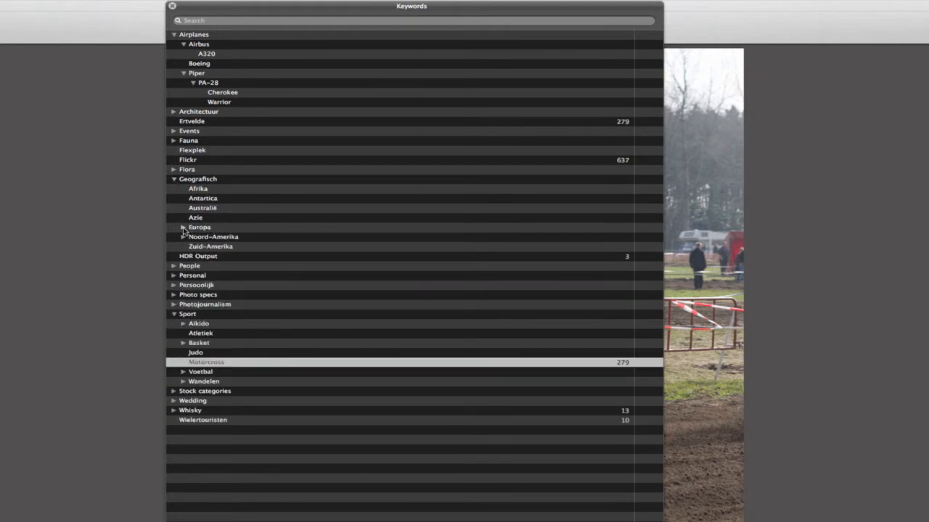
pyautogui.click(183, 226)
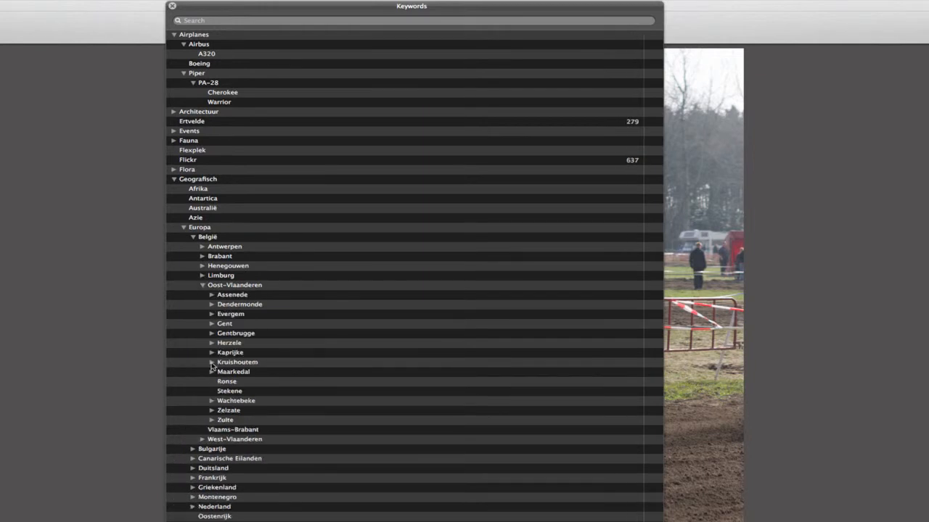
pyautogui.click(212, 313)
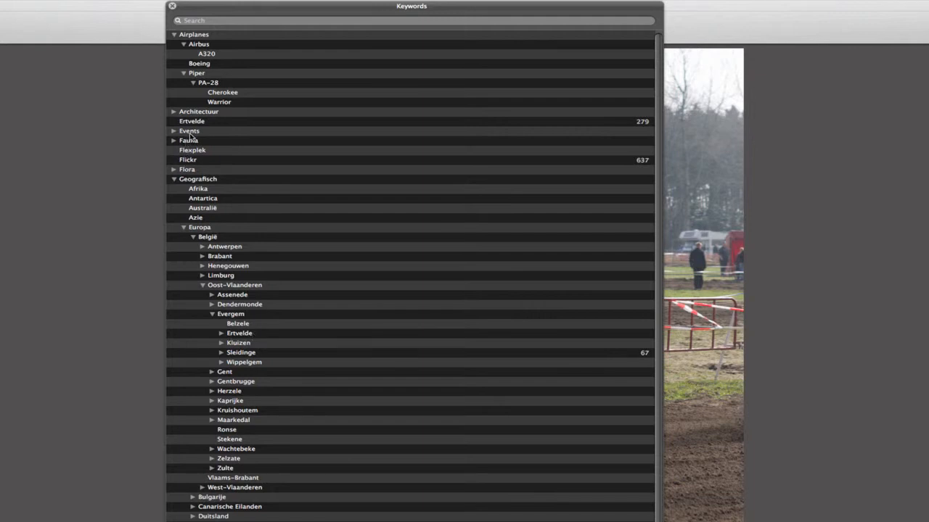
# Move the top-level Ertvelde keyword under Evergem and merge it with the existing Ertvelde entry.
pyautogui.click(235, 285)
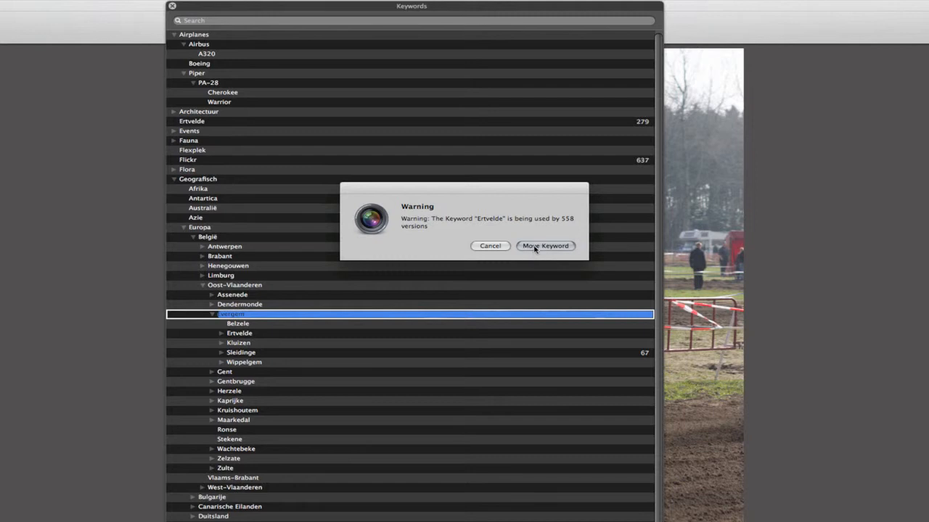
pyautogui.click(546, 245)
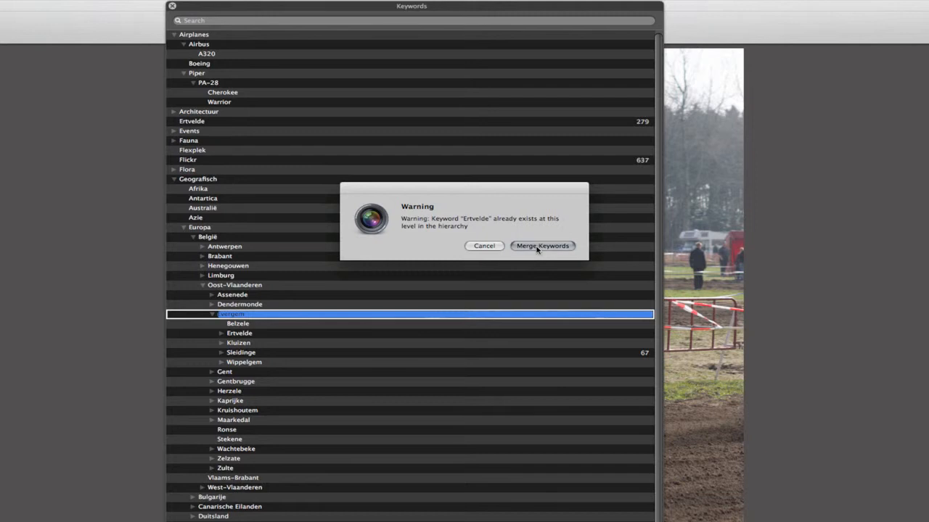
pyautogui.click(543, 246)
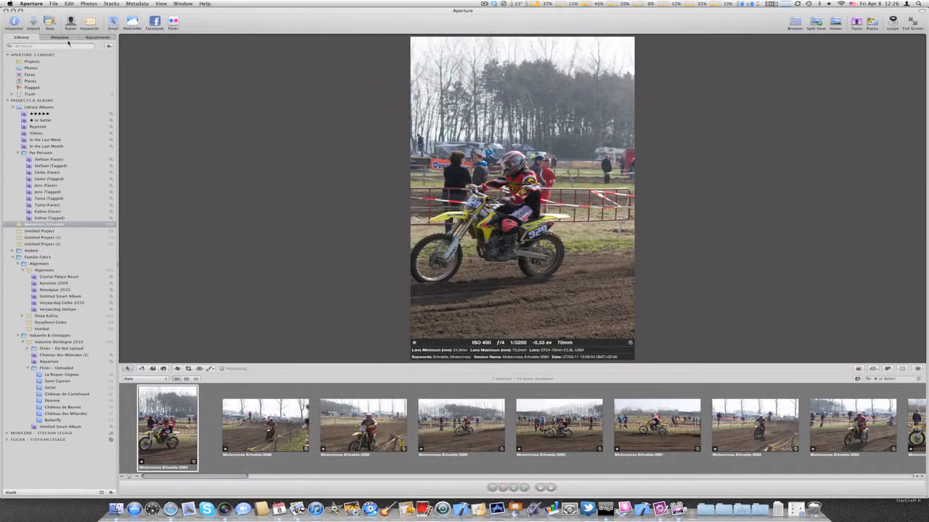
# Close the Keywords HUD to return to the motocross photo in the viewer.
pyautogui.click(60, 38)
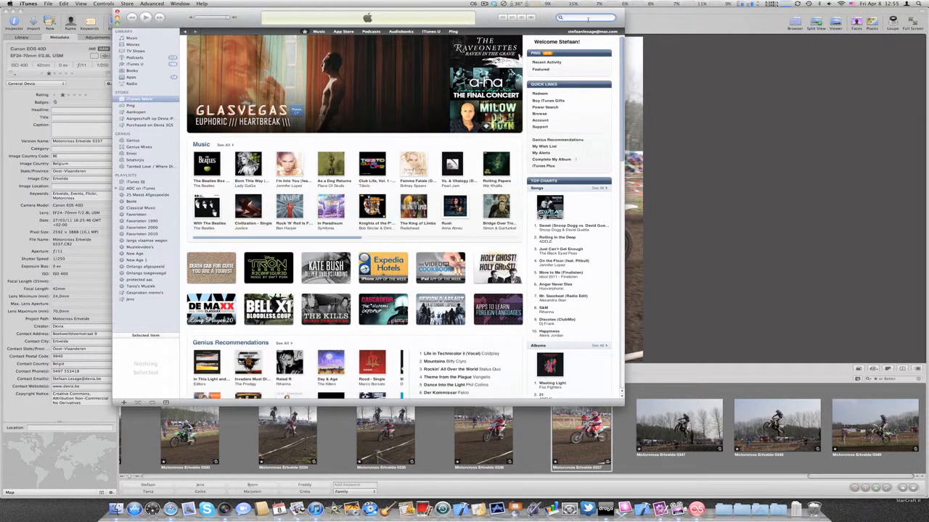
# Search the iTunes Store for 'tutor' and reach the iTutor Podcast site's episode posts.
pyautogui.write('tutor podcast')
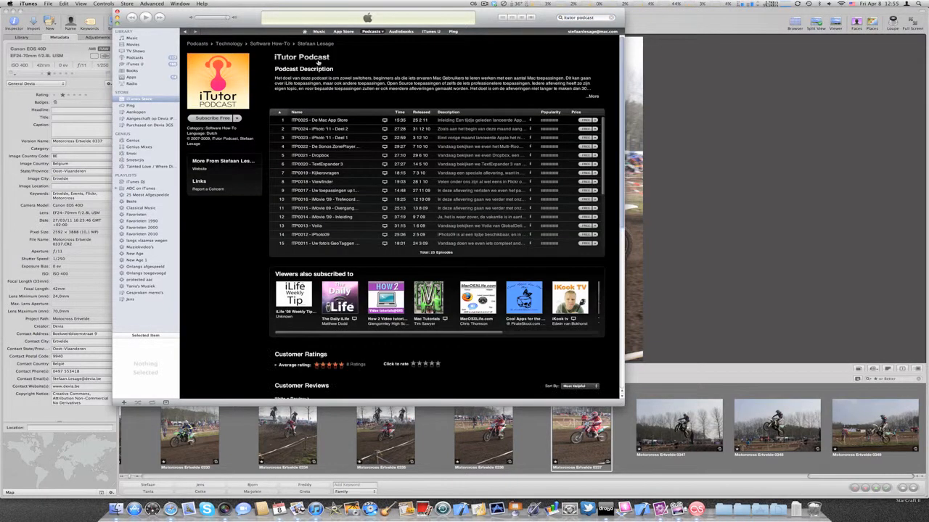
pyautogui.scroll(-3)
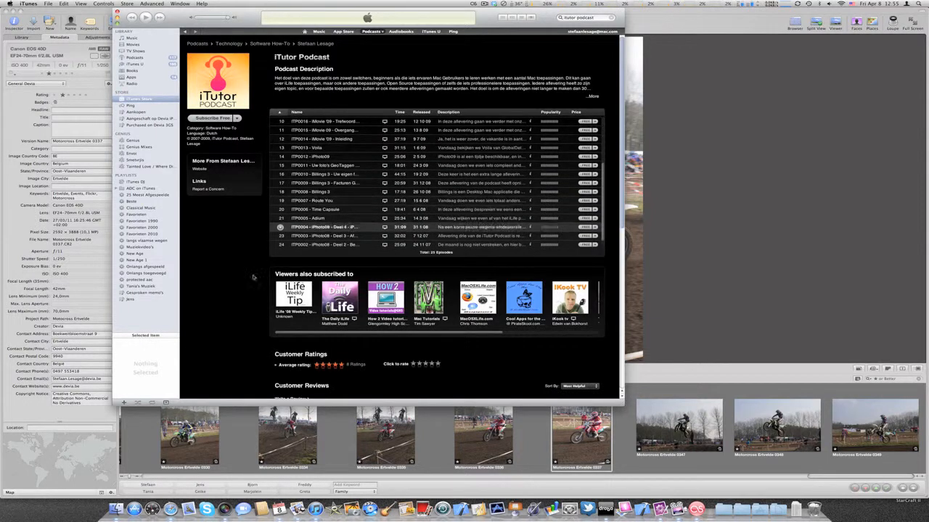
pyautogui.scroll(-3)
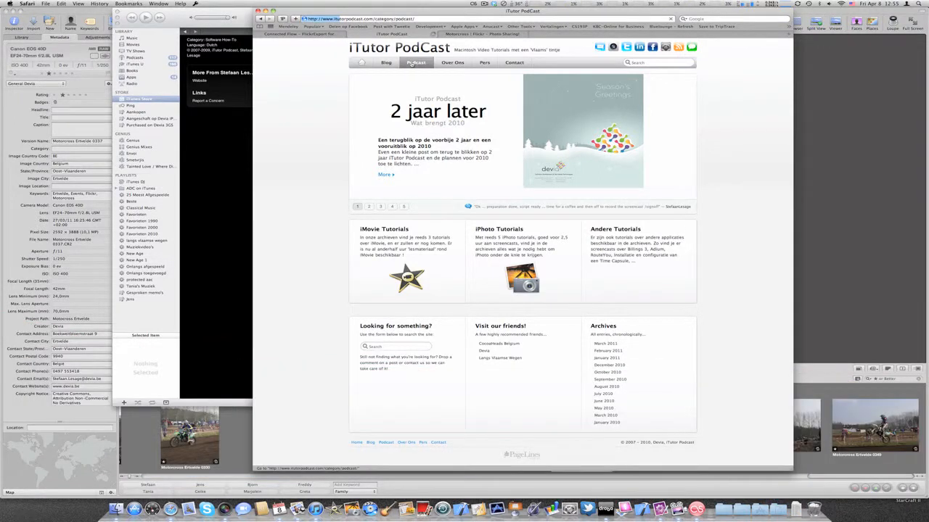
pyautogui.click(415, 63)
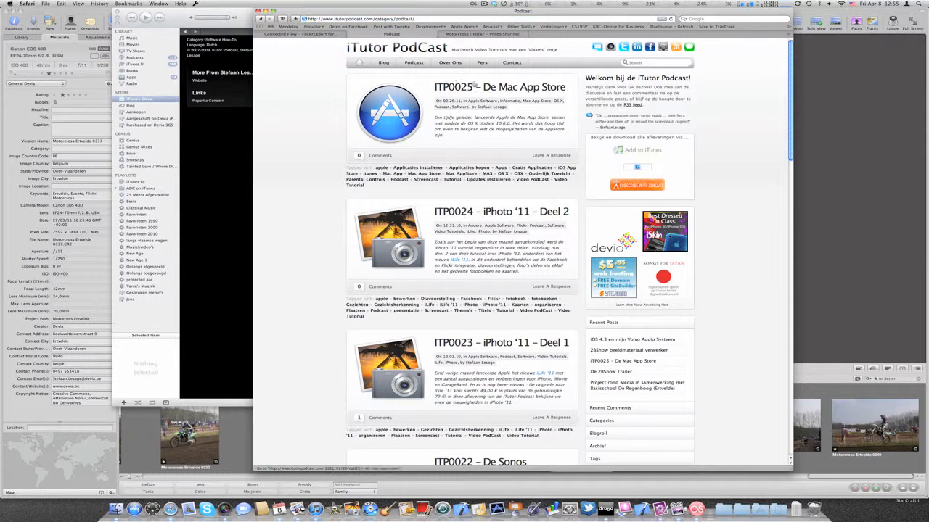